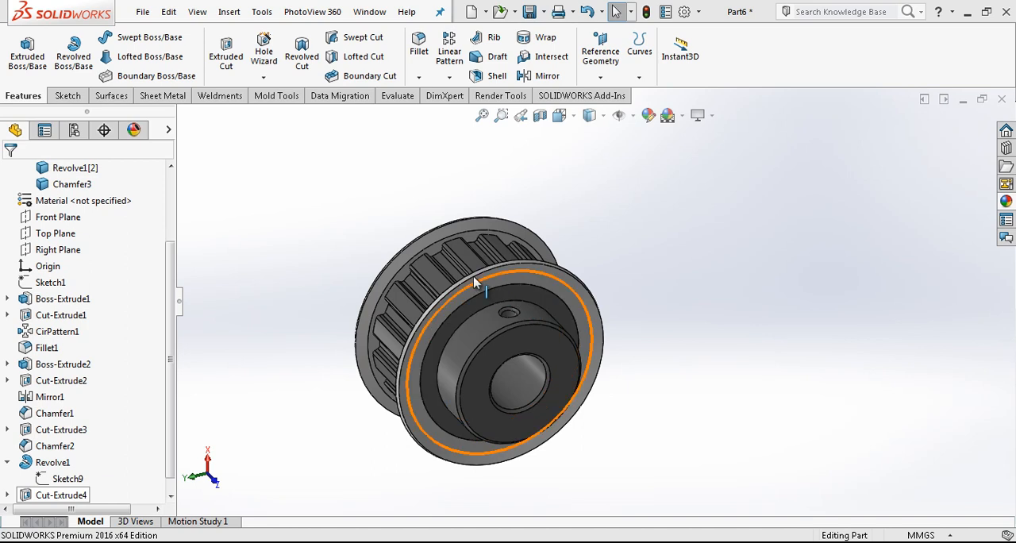
- Create a new blank Part document from File > New
click(476, 274)
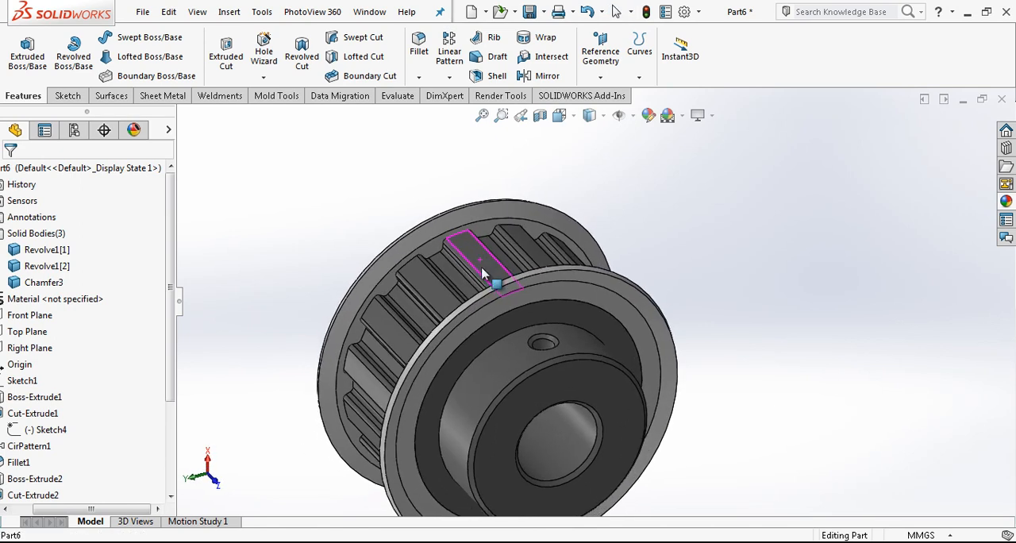
click(474, 11)
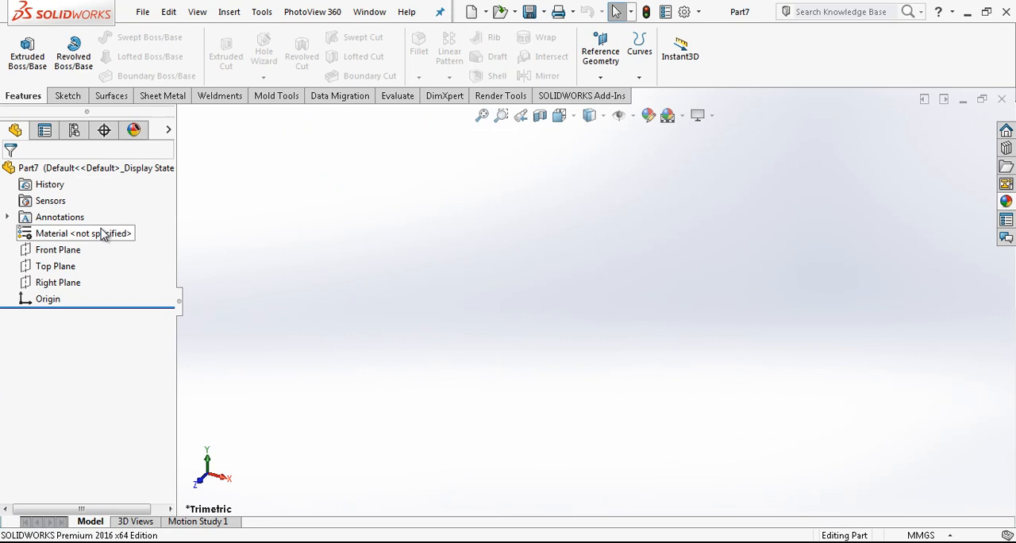
- On the Front Plane, sketch an origin circle with two radial lines, dimensioned 24° and 12.70
click(57, 250)
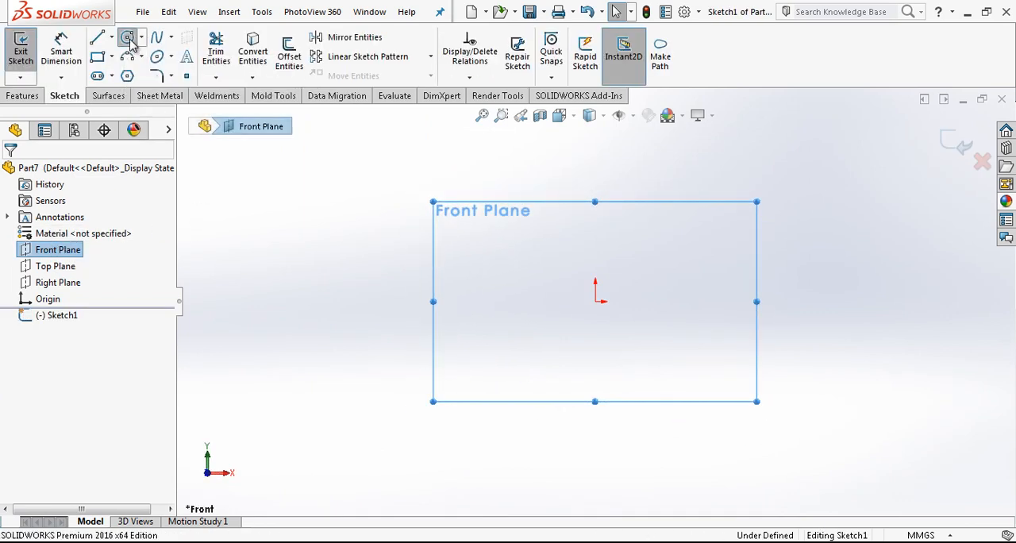
drag(596, 302, 591, 194)
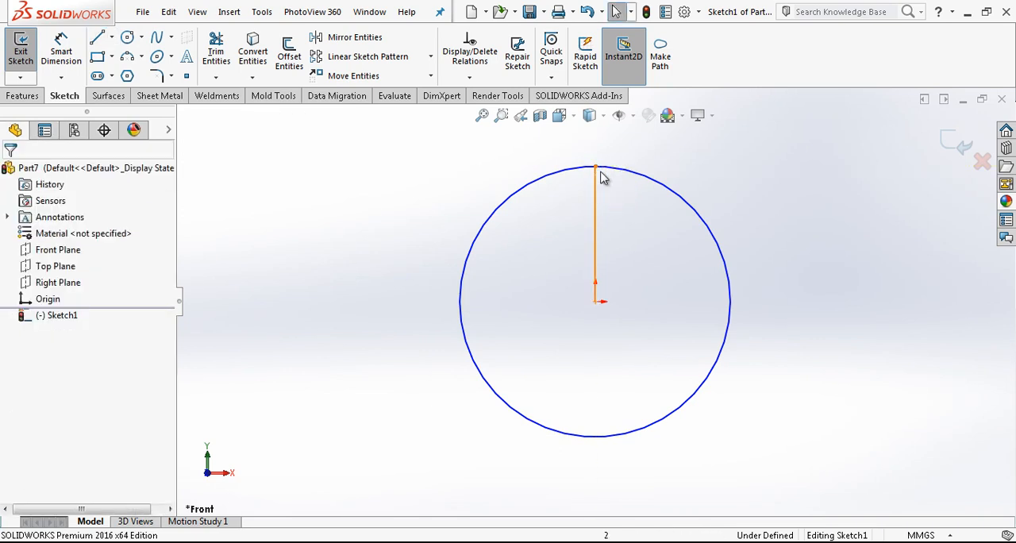
click(99, 37)
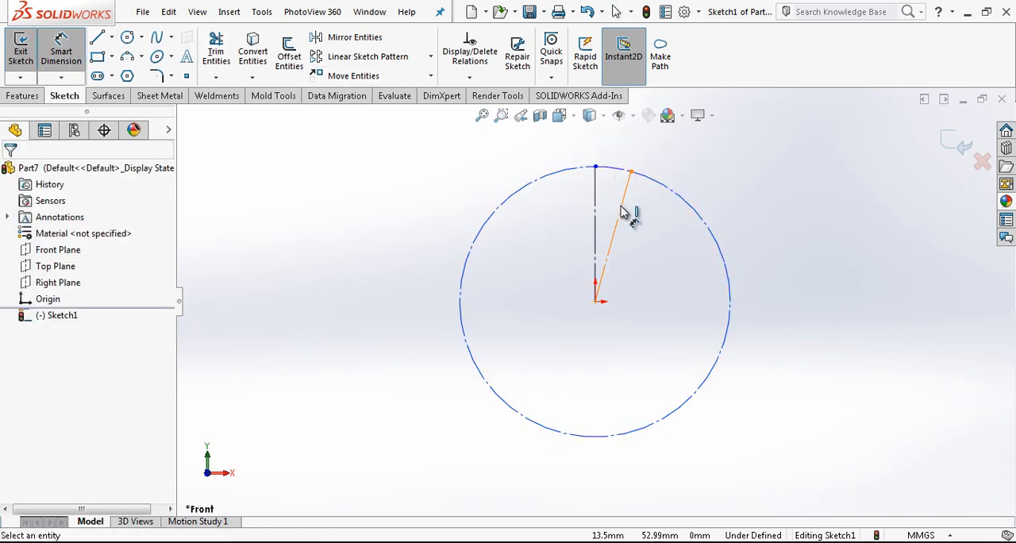
click(627, 195)
text(360)
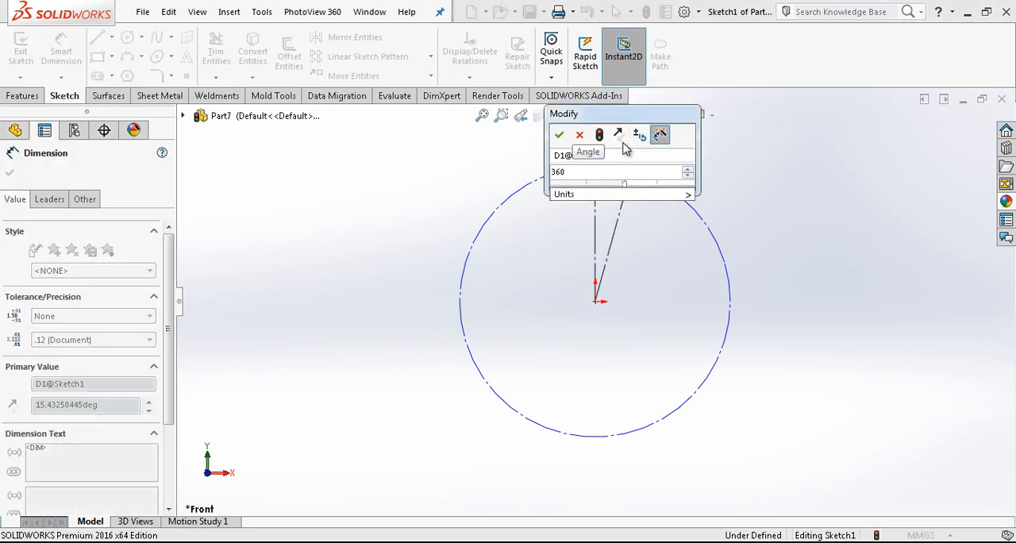
click(559, 134)
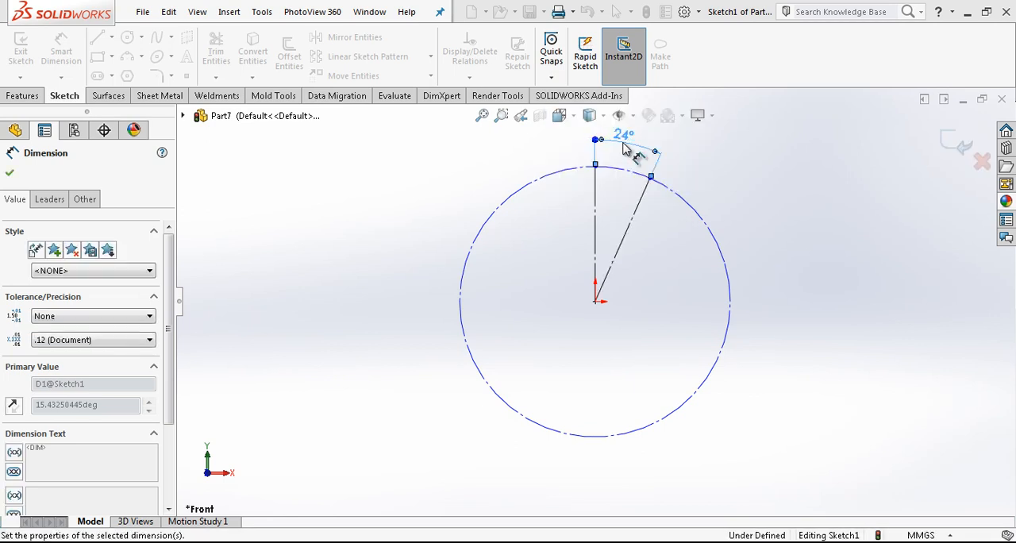
click(651, 178)
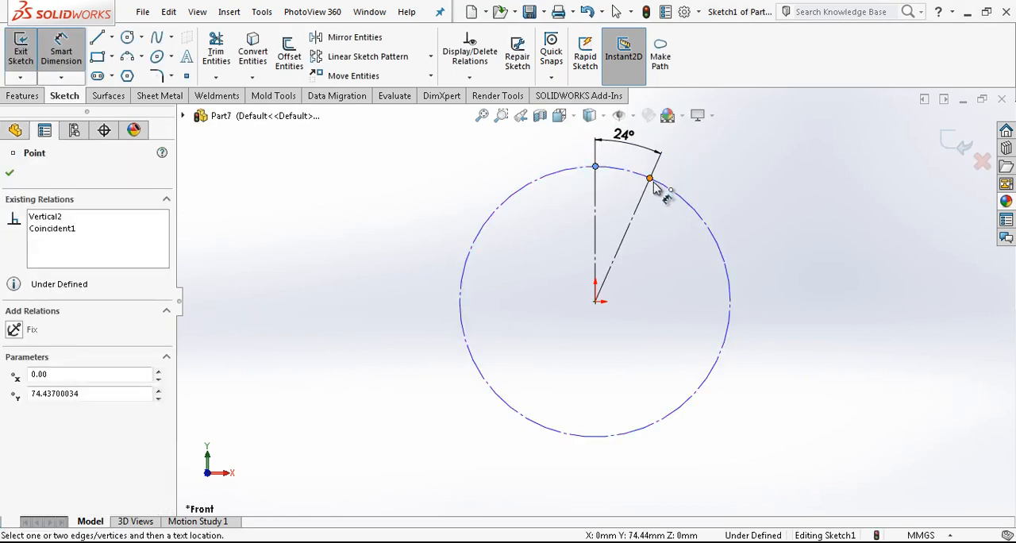
click(650, 178)
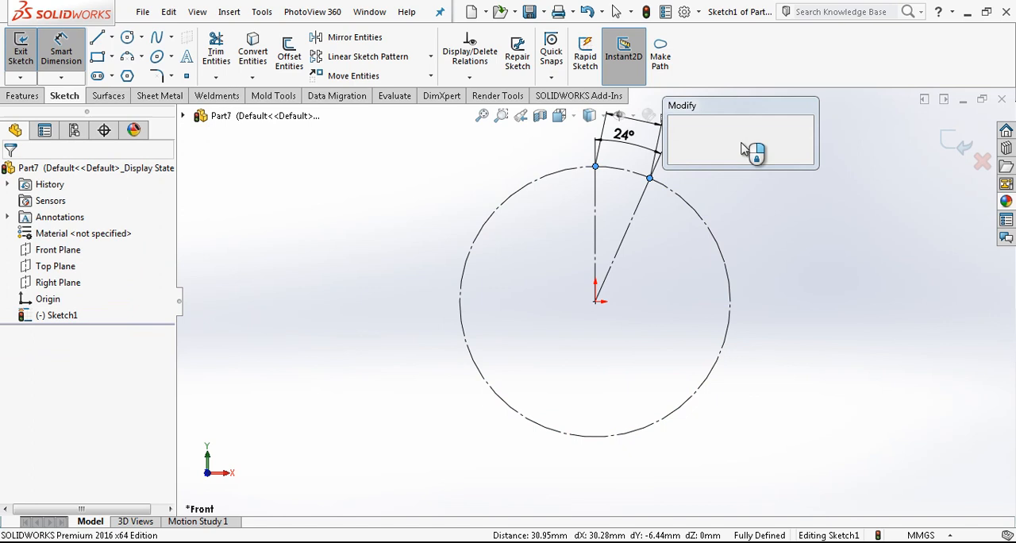
click(755, 151)
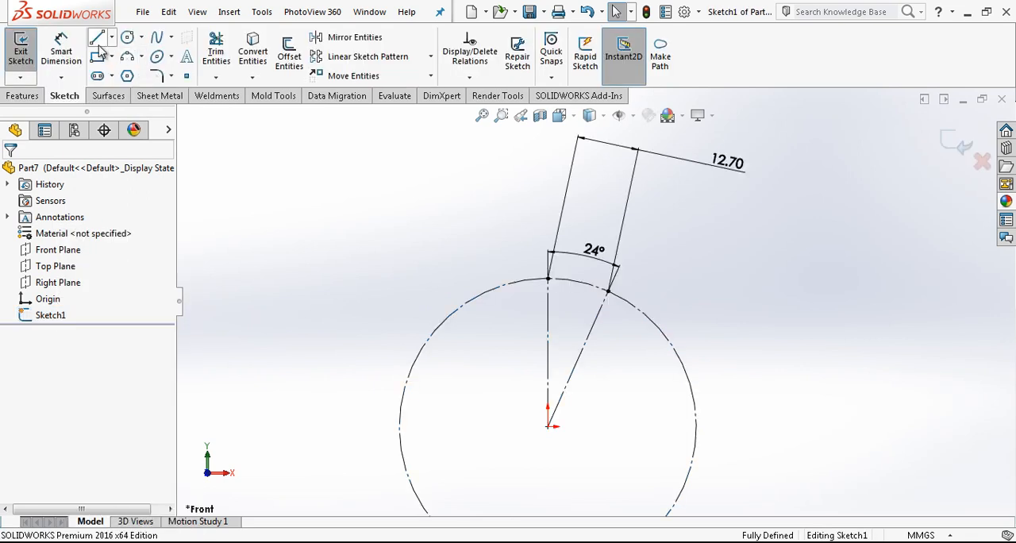
- Draw the top trapezoid tooth profile, dimensioned 6.21, 2.29, 1.15 and 40°, and exit the sketch
click(97, 37)
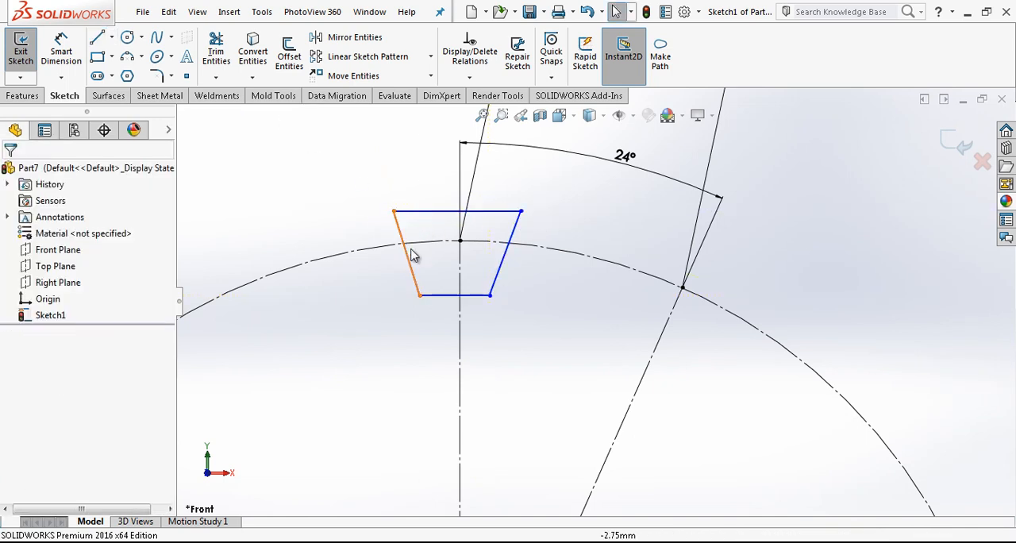
click(405, 254)
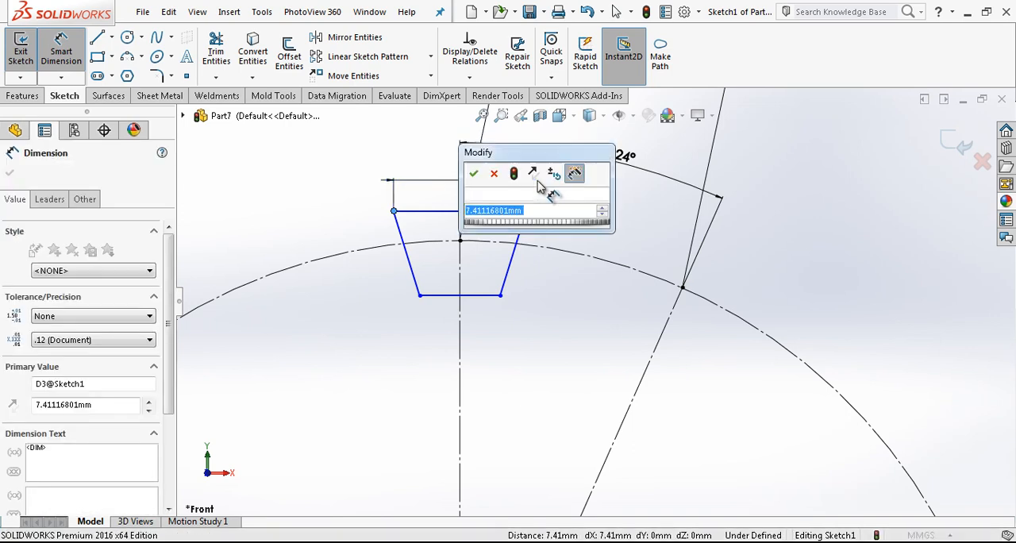
click(473, 173)
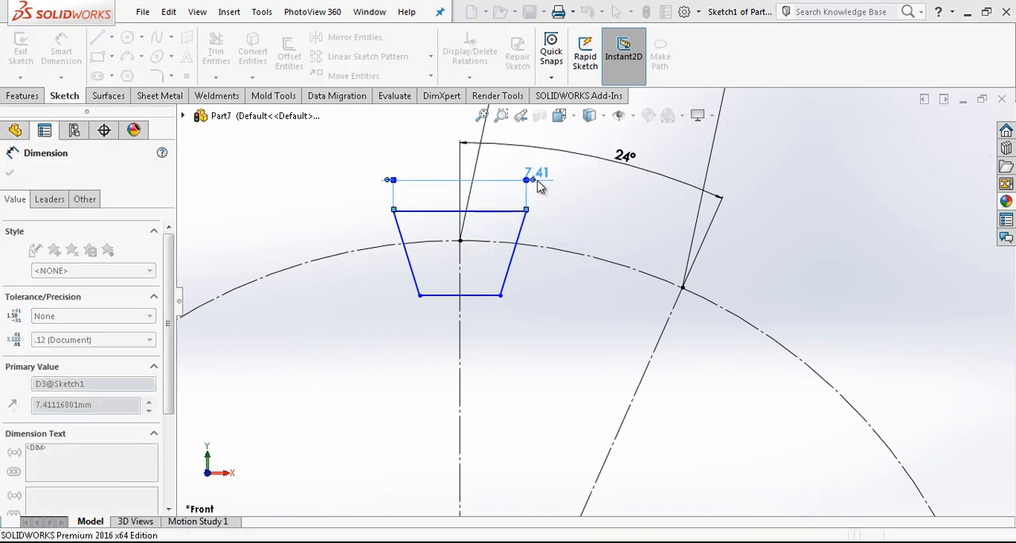
click(465, 293)
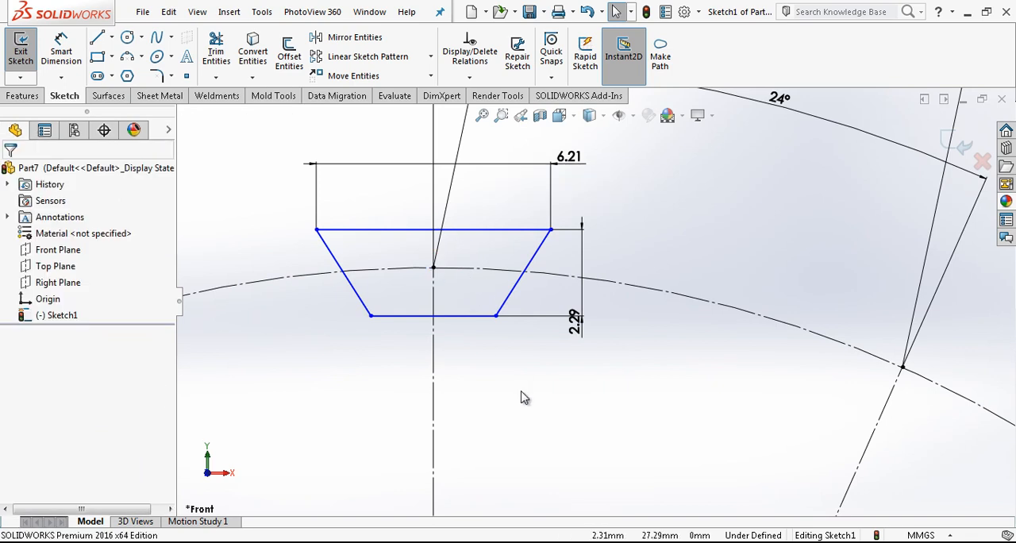
click(432, 231)
text(2,29)
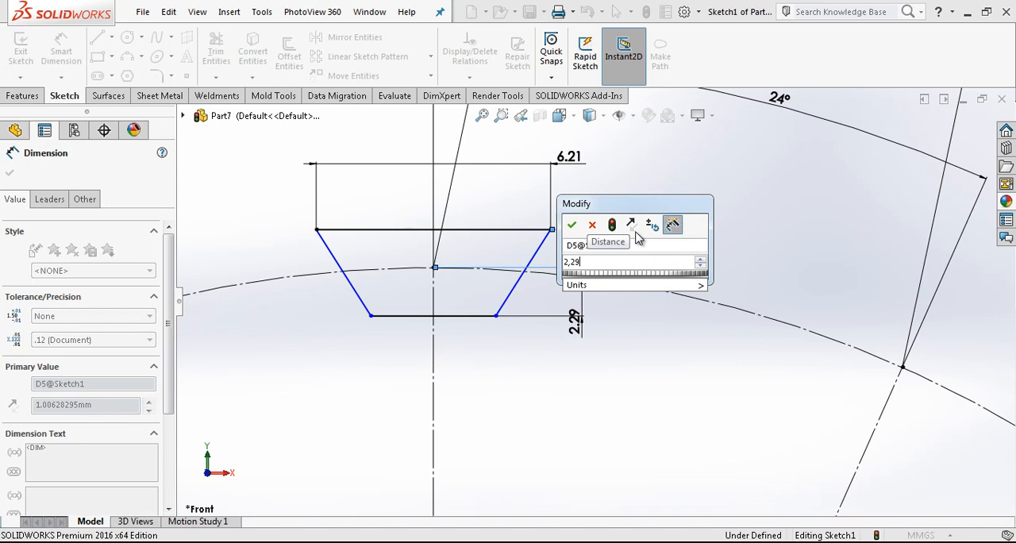
click(571, 225)
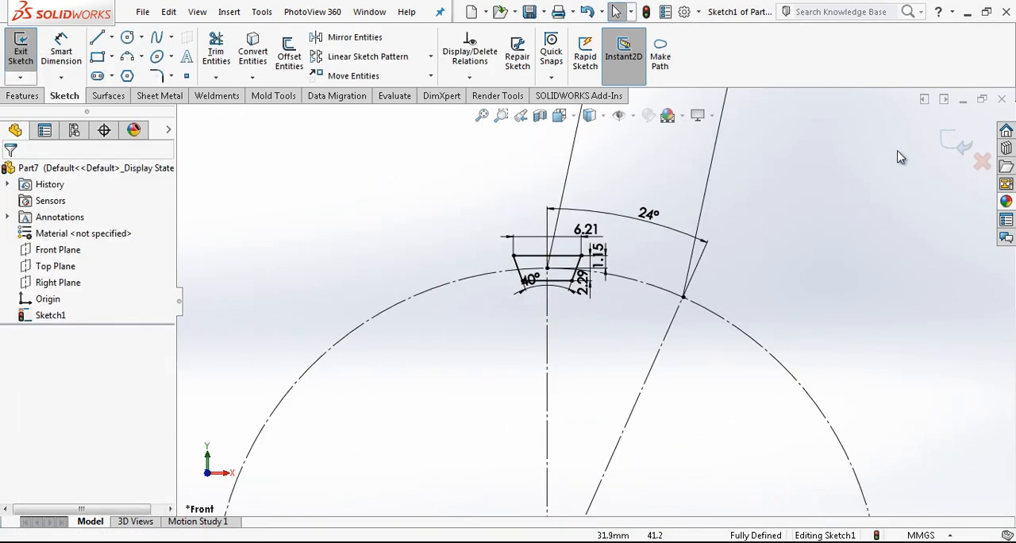
click(20, 50)
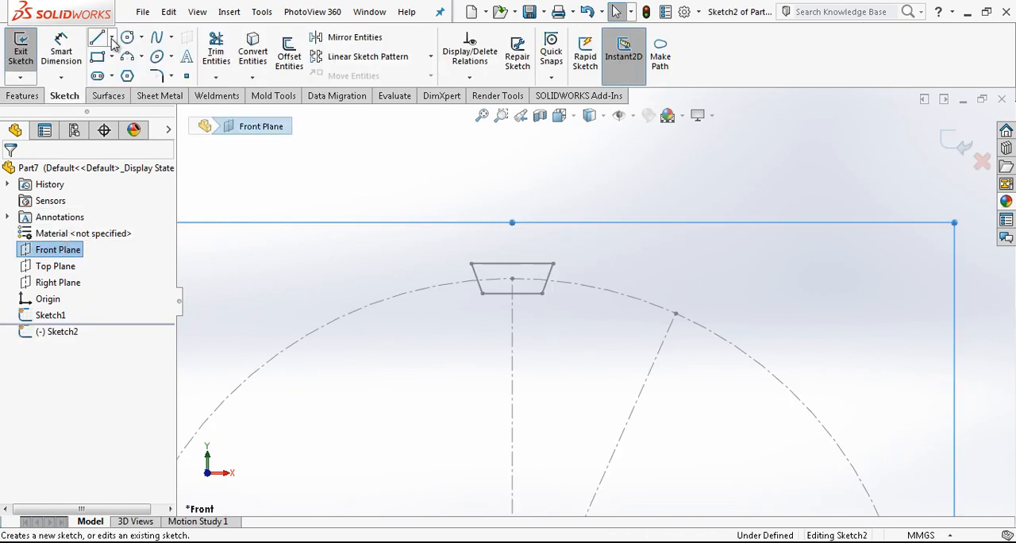
- Draw the outer circle from the origin through the trapezoid's top corners
click(127, 38)
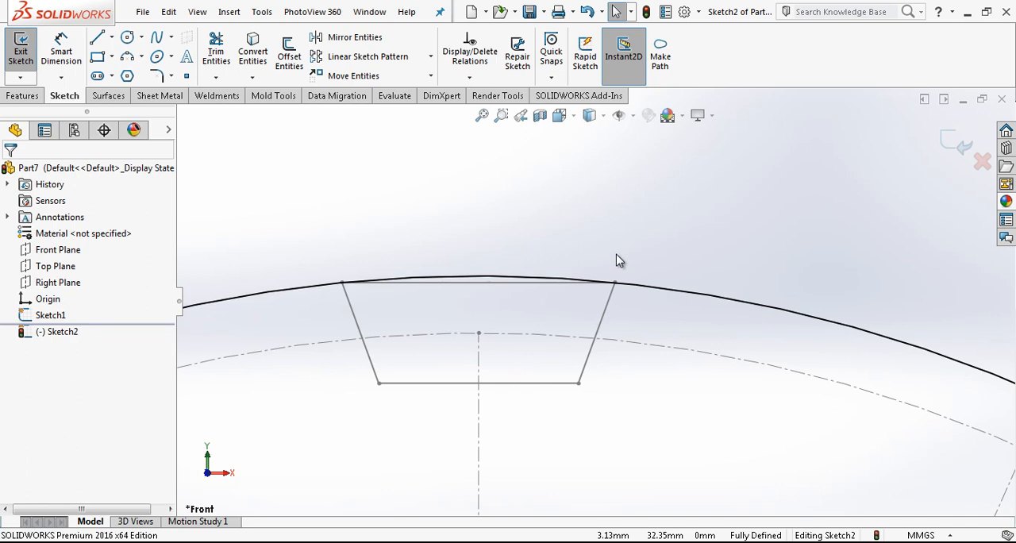
mouse_move(619, 275)
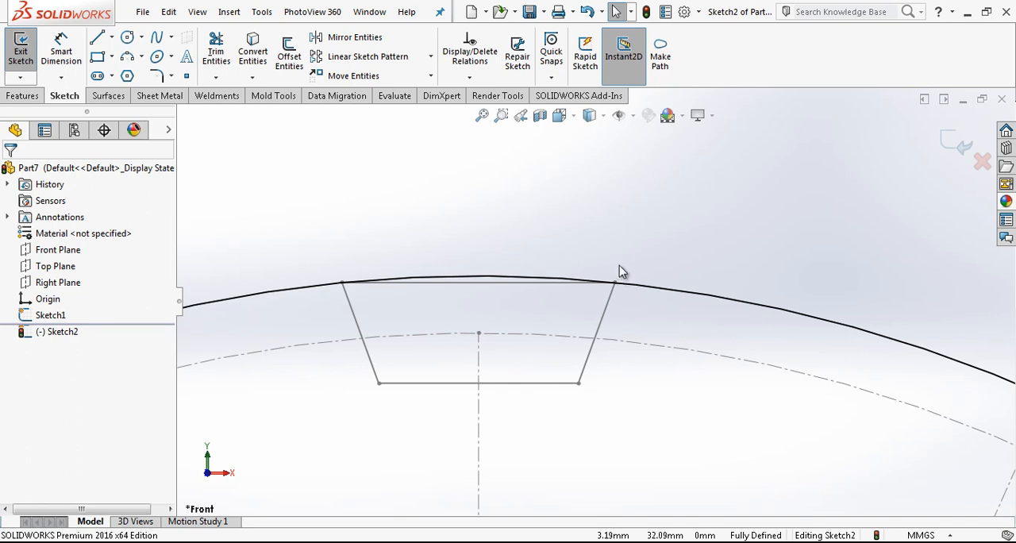
mouse_move(633, 266)
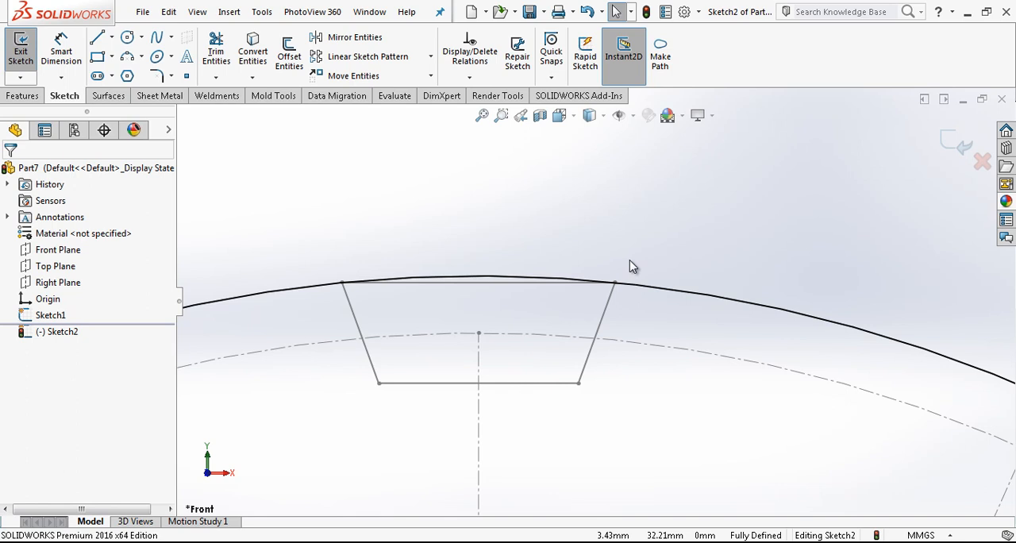
mouse_move(612, 271)
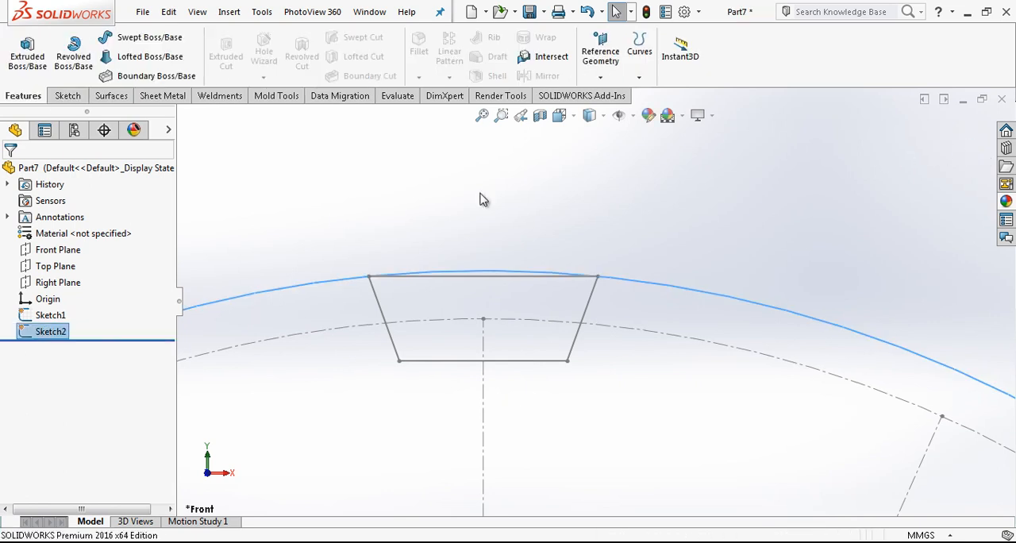
- Extrude the outer circle 30 mm with a Mid Plane end condition
click(26, 52)
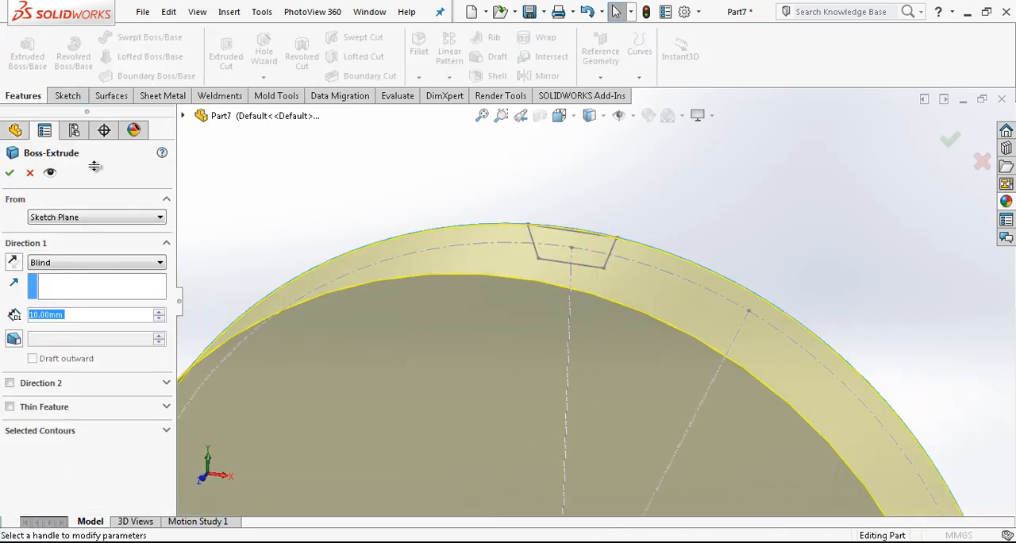
click(96, 262)
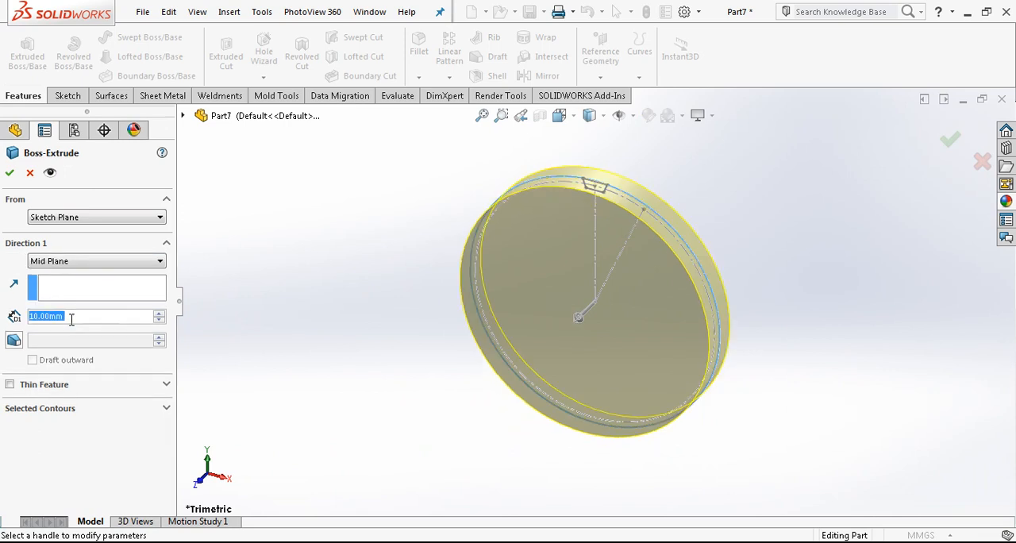
text(30.00mm)
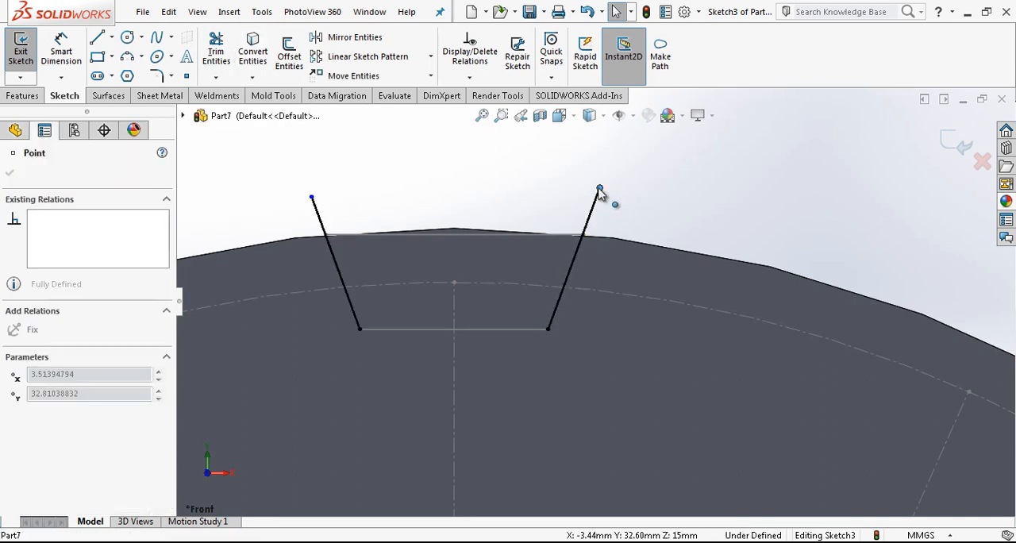
- Finish the second tooth-gap flank line and confirm the profile's remaining dimension
click(98, 37)
text(0,1)
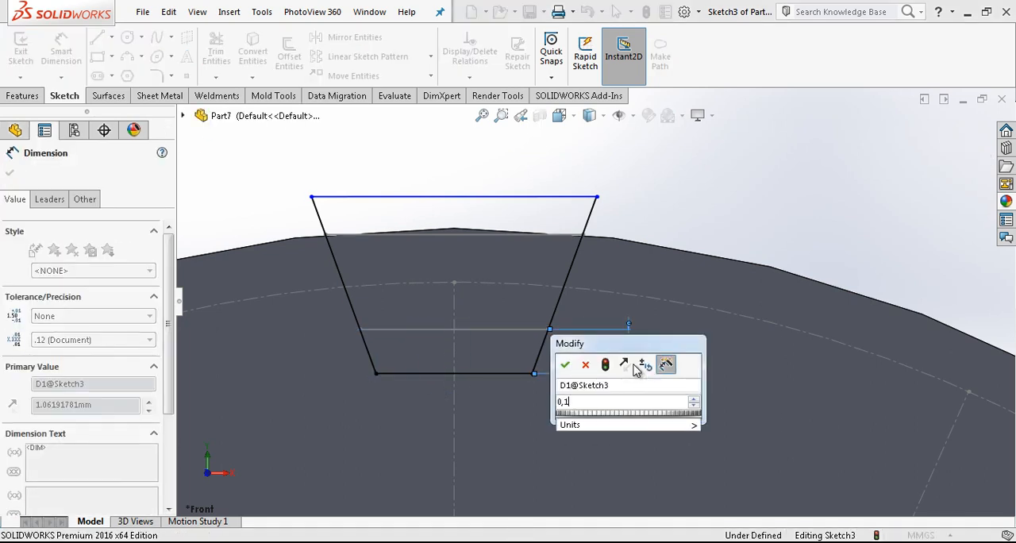
click(564, 365)
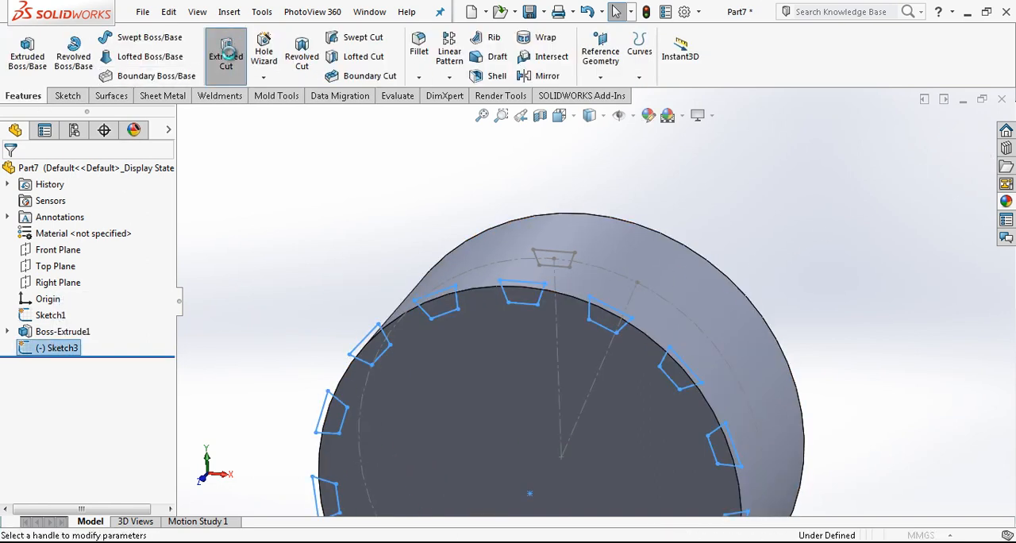
- Cut the tooth gaps through the disc and fillet the tooth edges at 1.02 mm
click(226, 56)
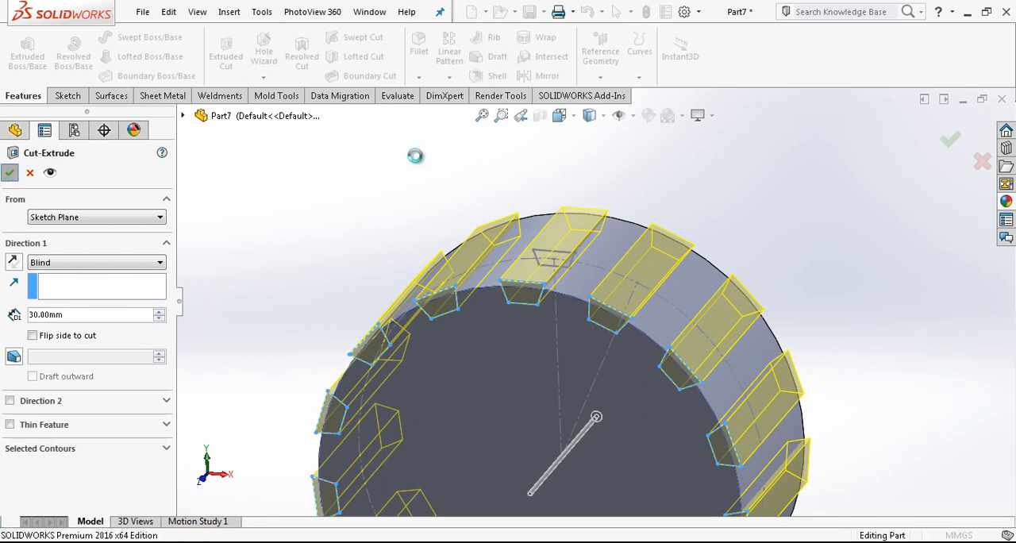
click(9, 173)
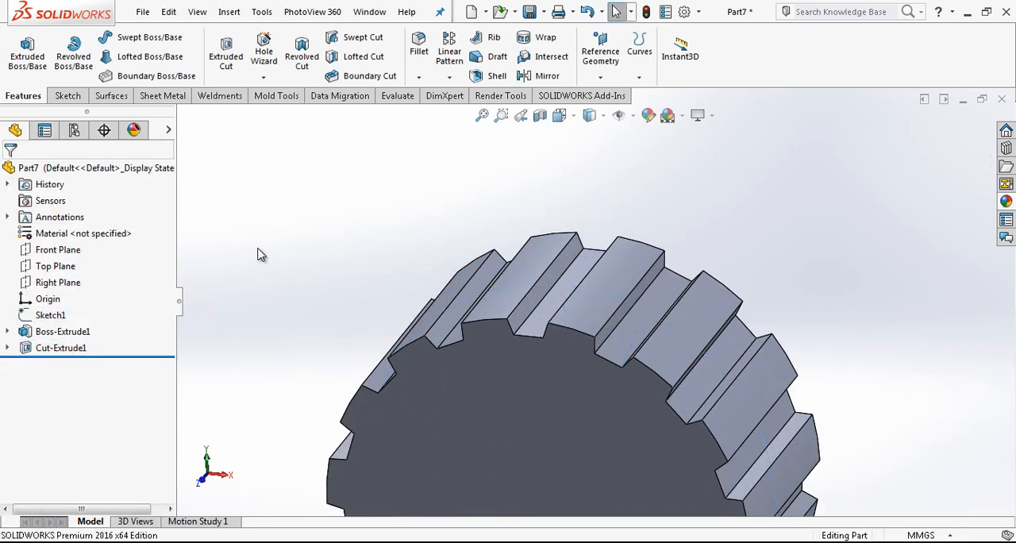
click(419, 76)
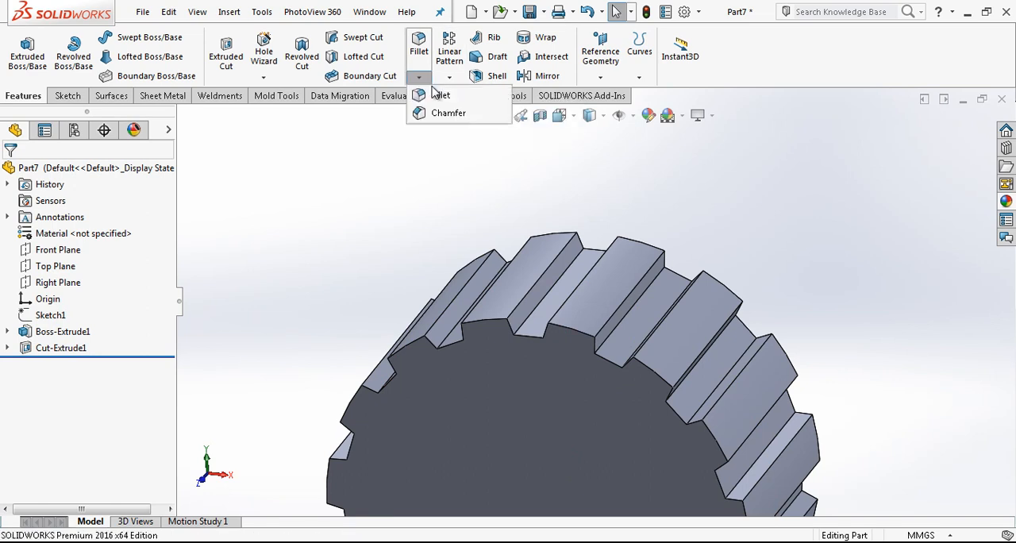
click(441, 95)
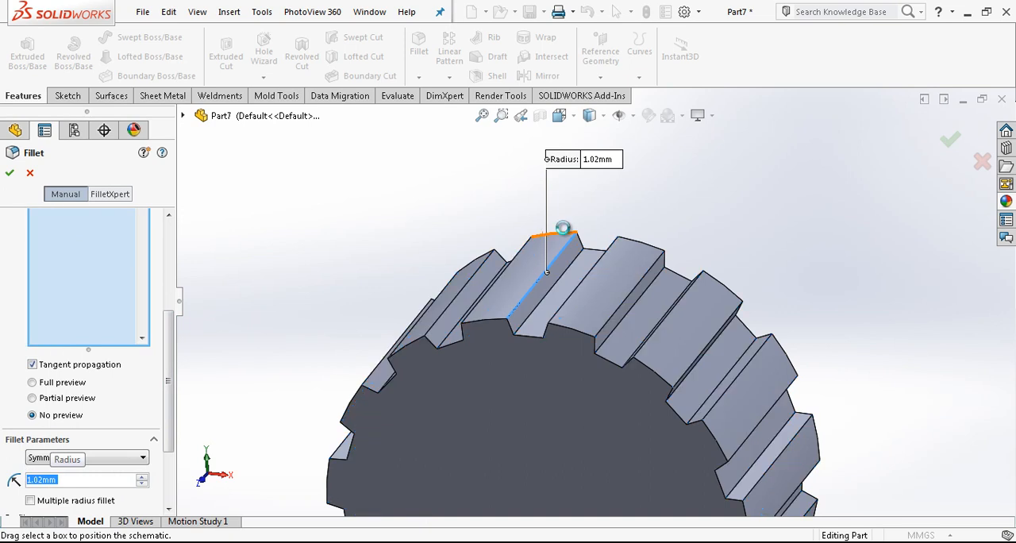
click(8, 172)
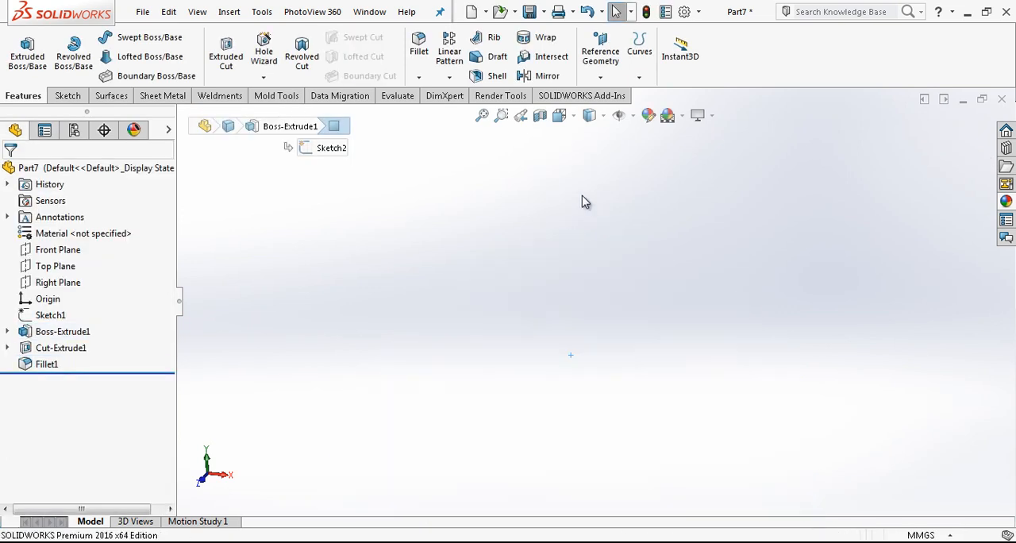
- Sketch a dimensioned centred circle on the front face and cut it as a shallow recess
click(62, 331)
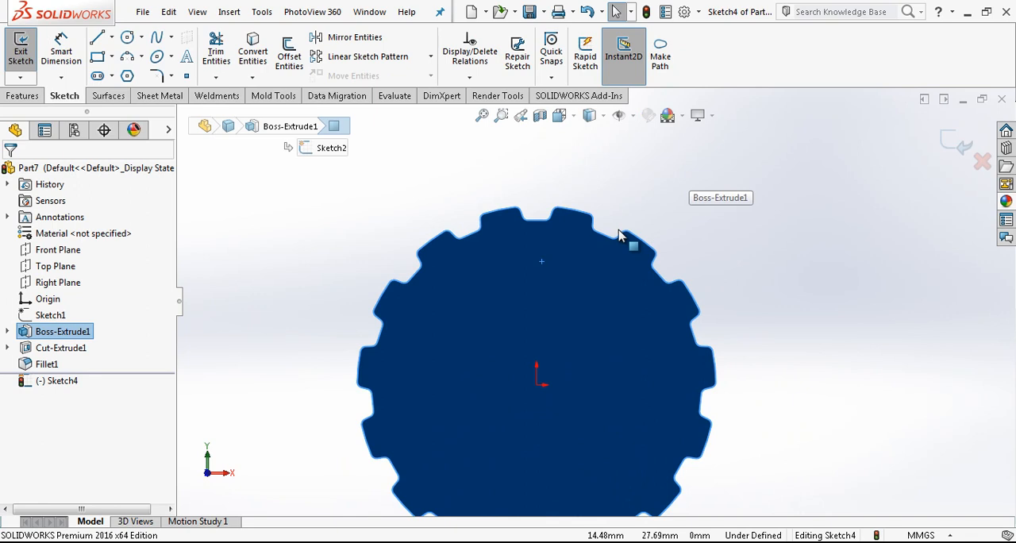
click(127, 37)
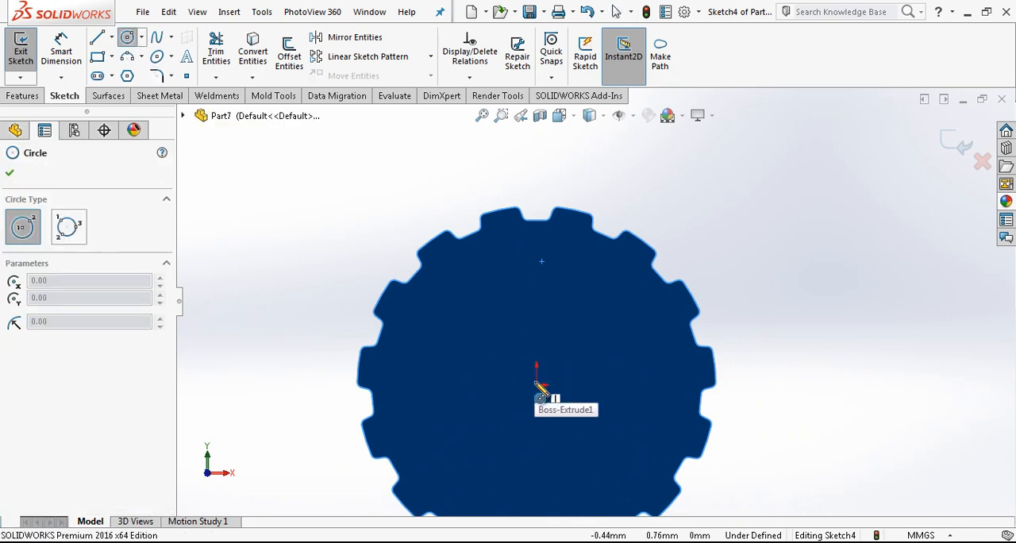
click(44, 130)
text(5)
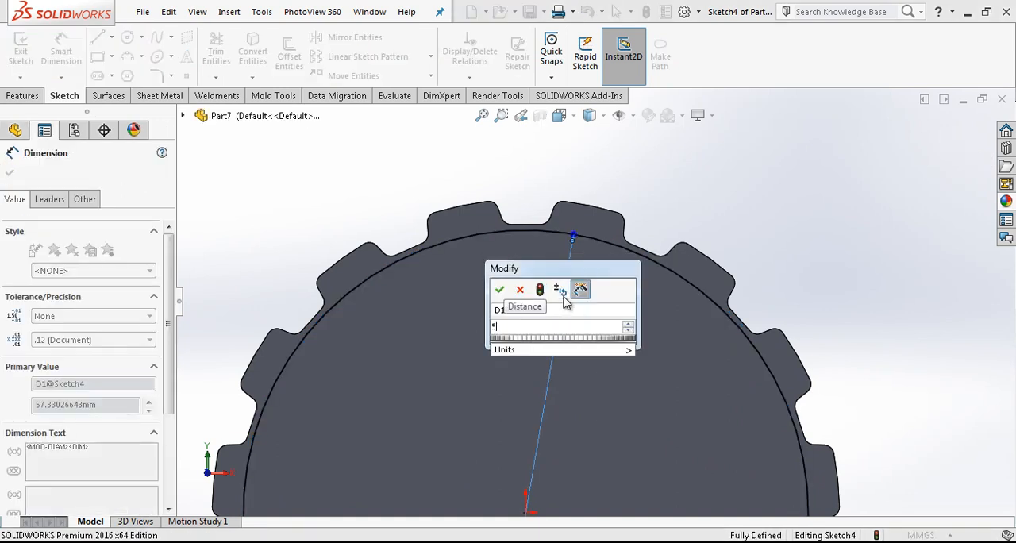
click(499, 289)
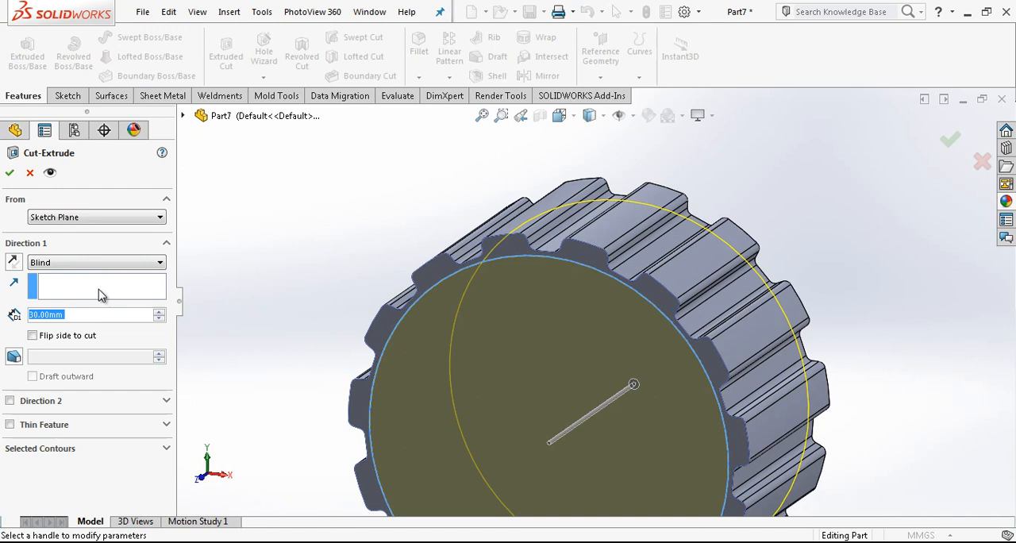
click(32, 335)
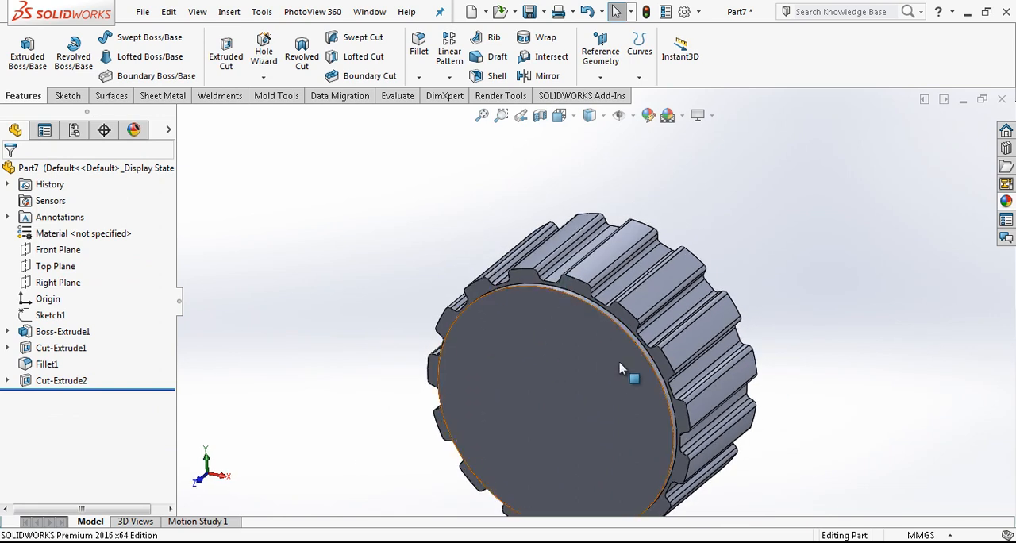
- Mirror the circular recess cut about the Front Plane
click(58, 249)
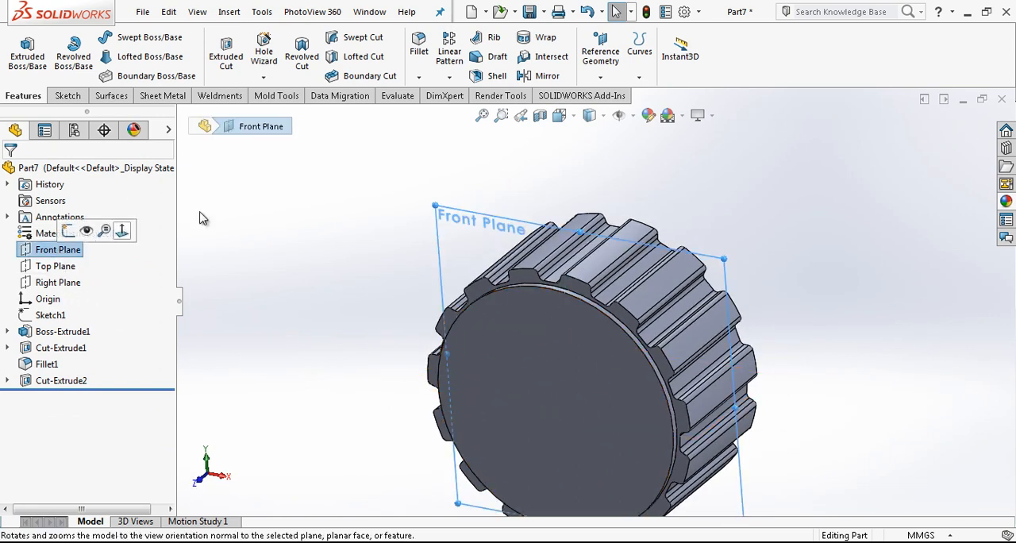
click(547, 75)
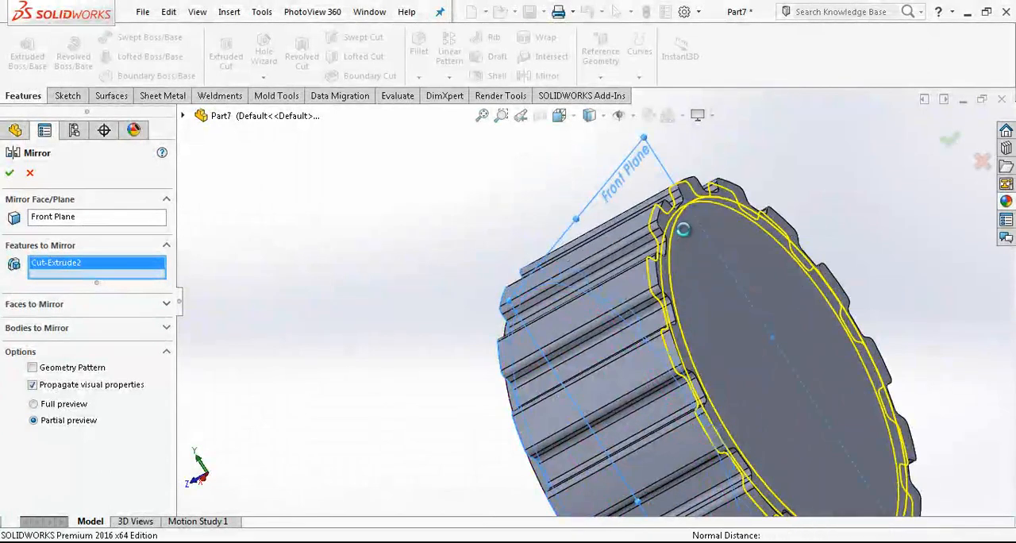
click(8, 174)
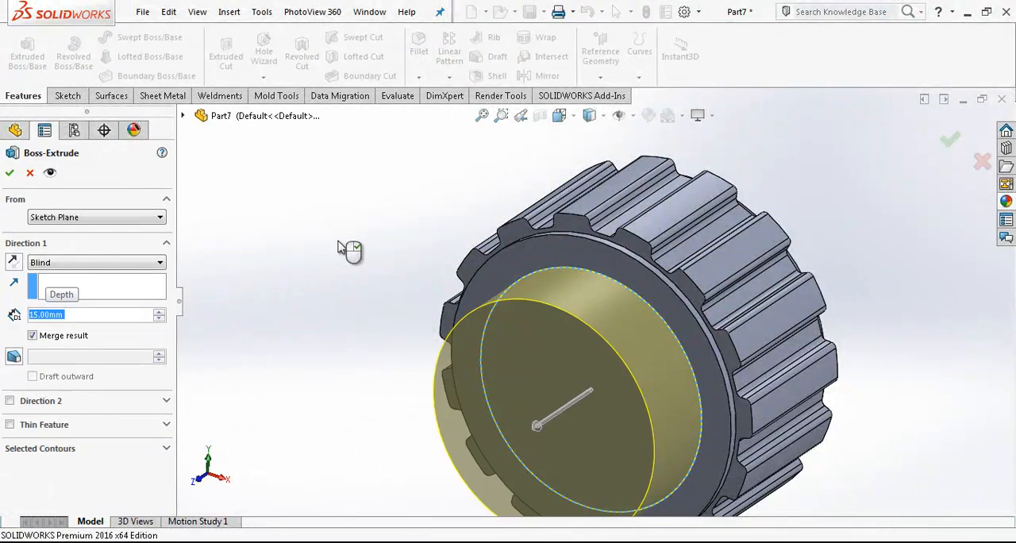
- Confirm the 15 mm hub boss and cut a circular bore into its end face
click(9, 172)
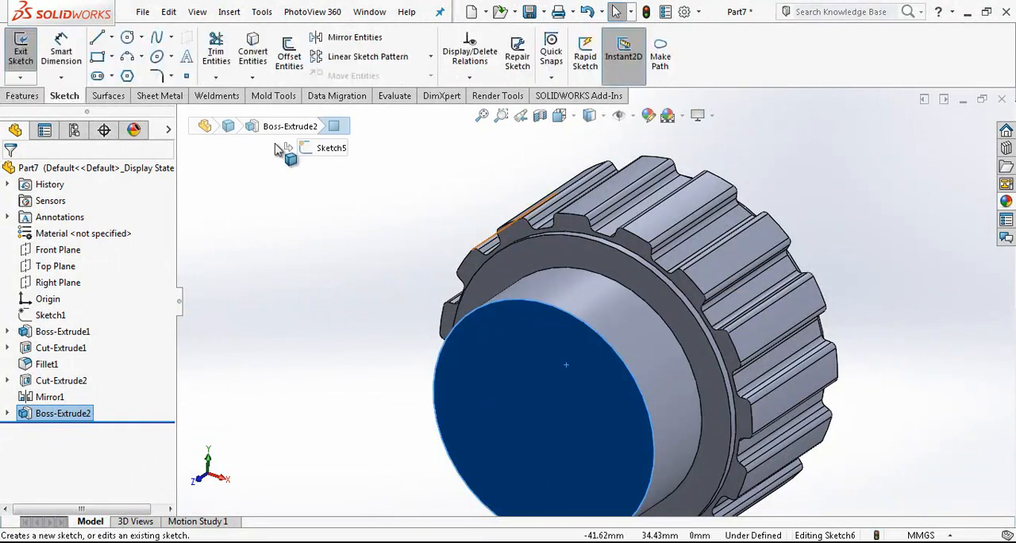
click(127, 38)
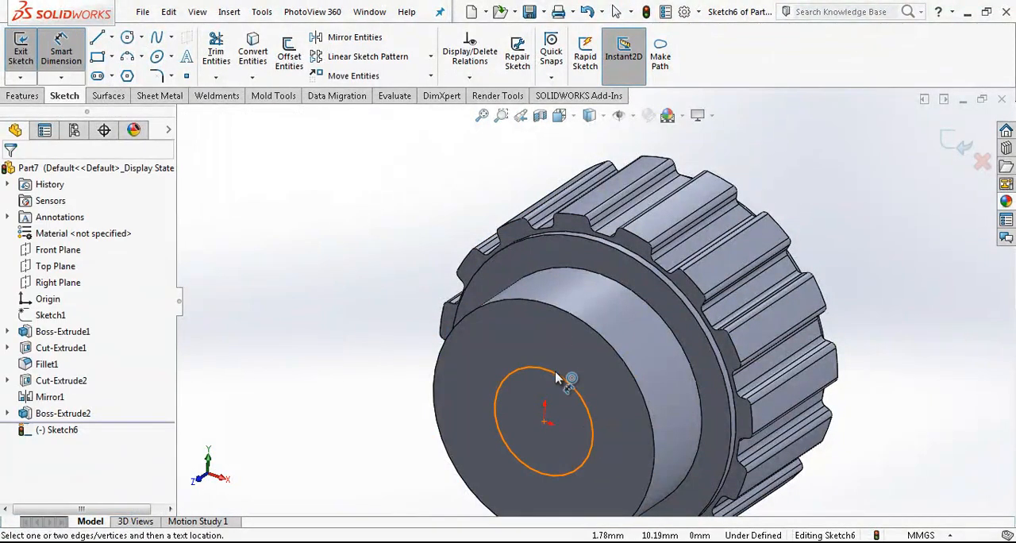
click(556, 377)
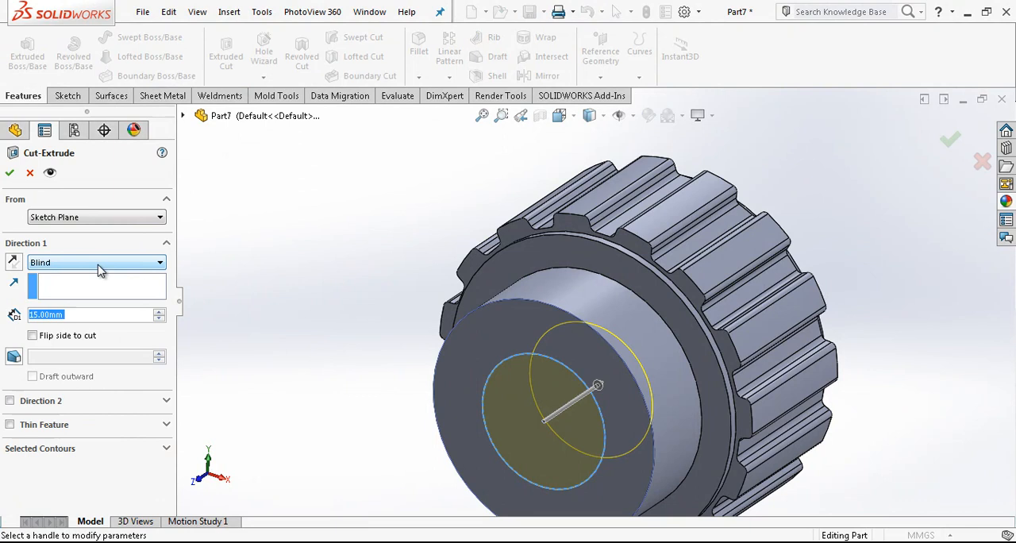
click(95, 262)
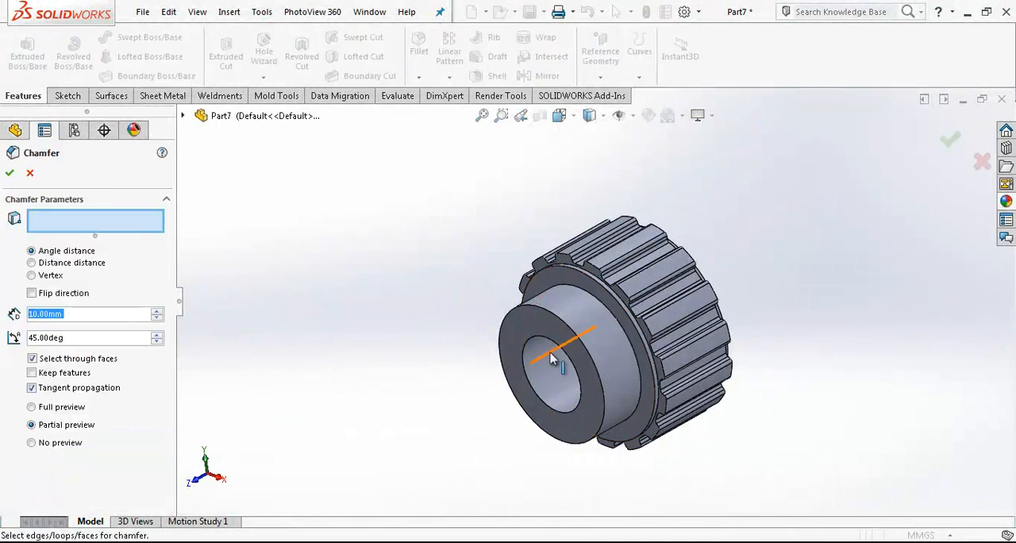
- Apply a 10 mm × 45° chamfer to the hub's outer end edge and bore edge
click(555, 342)
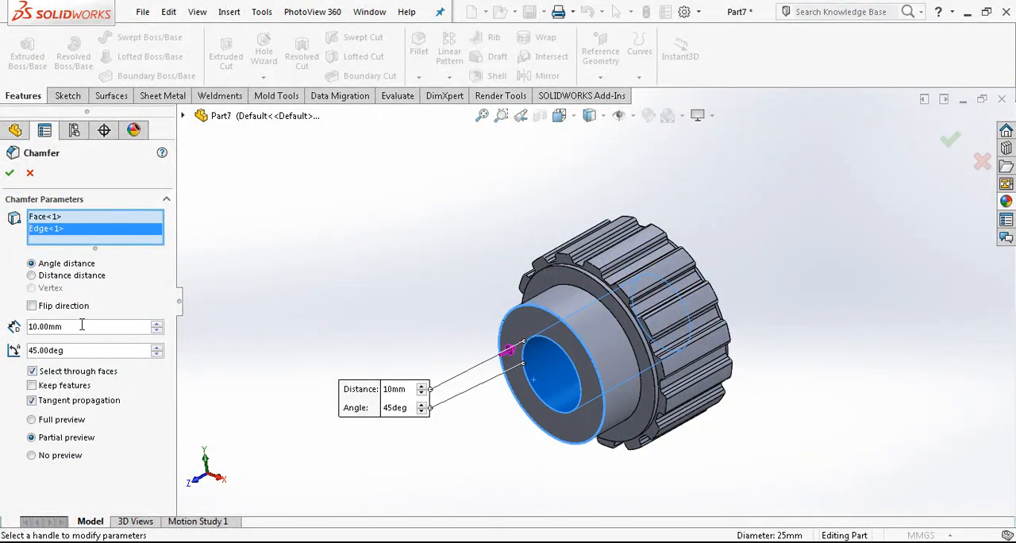
click(9, 173)
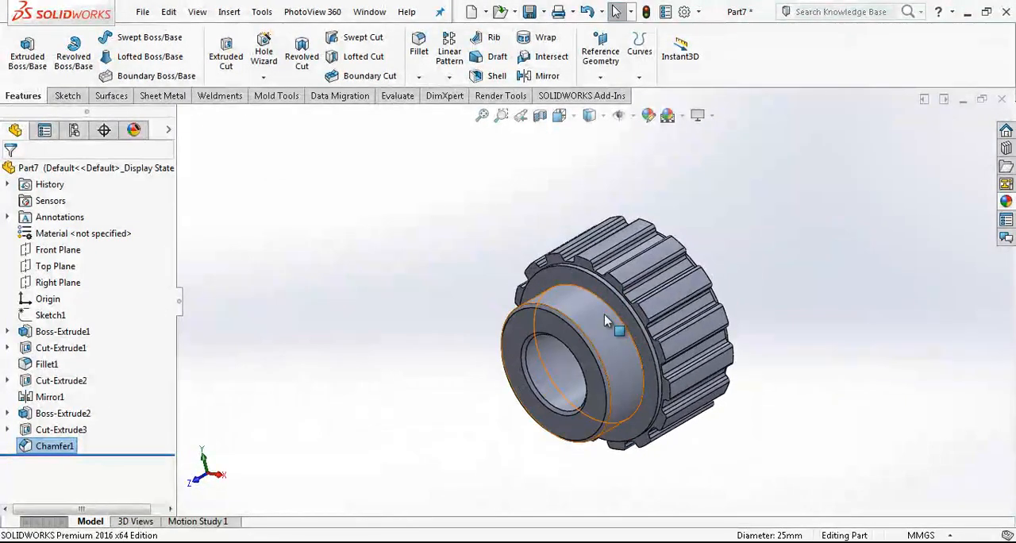
click(559, 115)
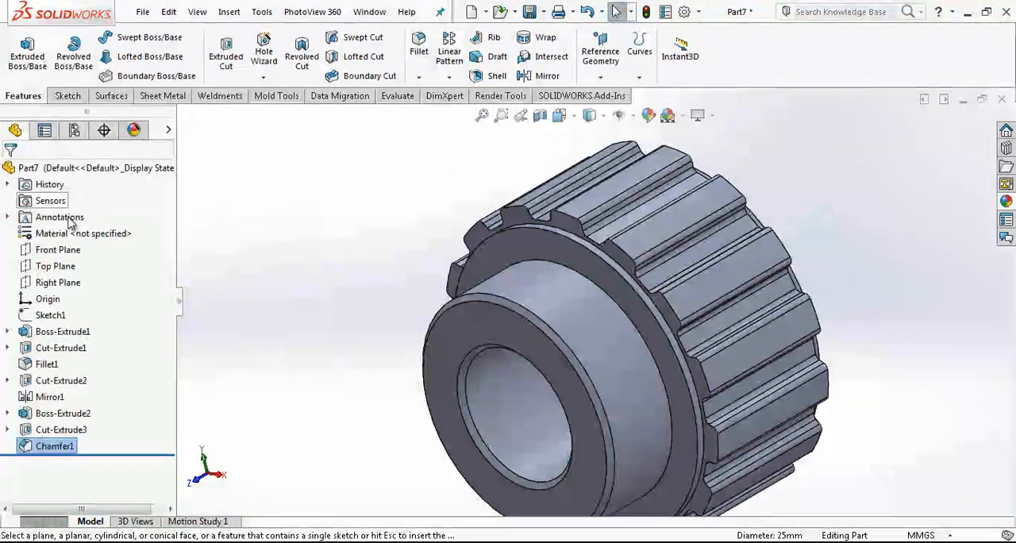
click(58, 282)
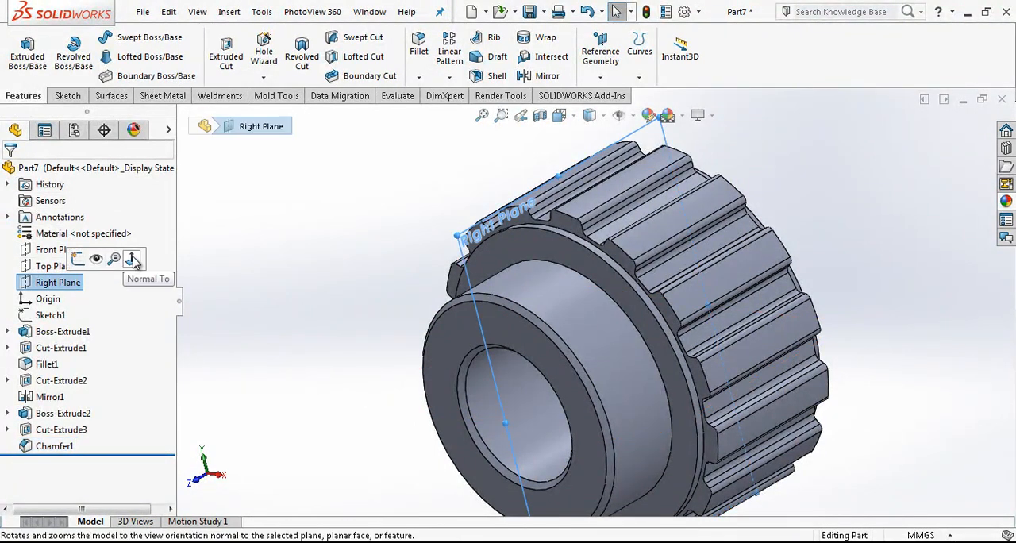
- Sketch the flange profile on the Right Plane and dimension it 5 mm high, 4.5 mm long, 15°
click(134, 262)
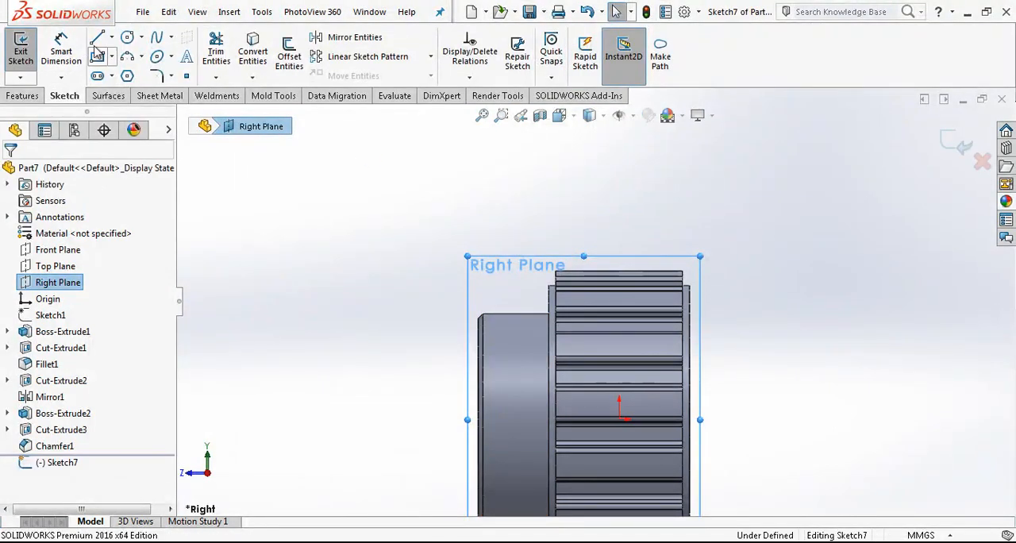
click(98, 37)
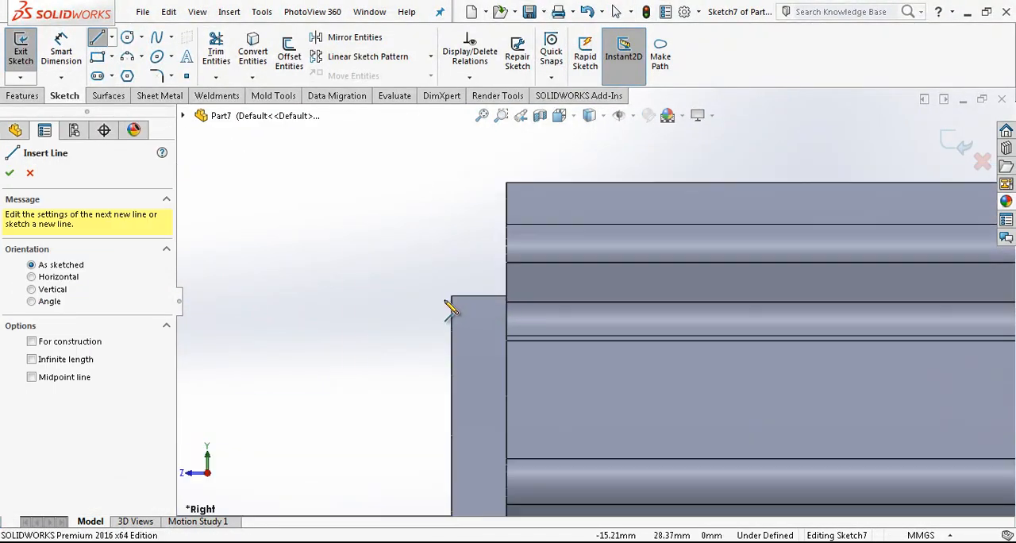
drag(451, 298, 508, 298)
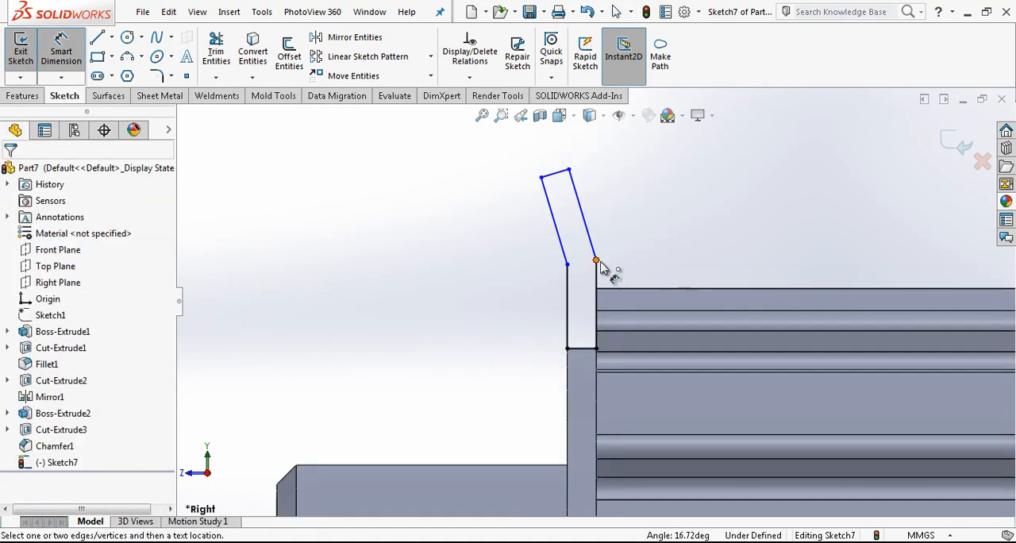
click(596, 260)
text(4,5)
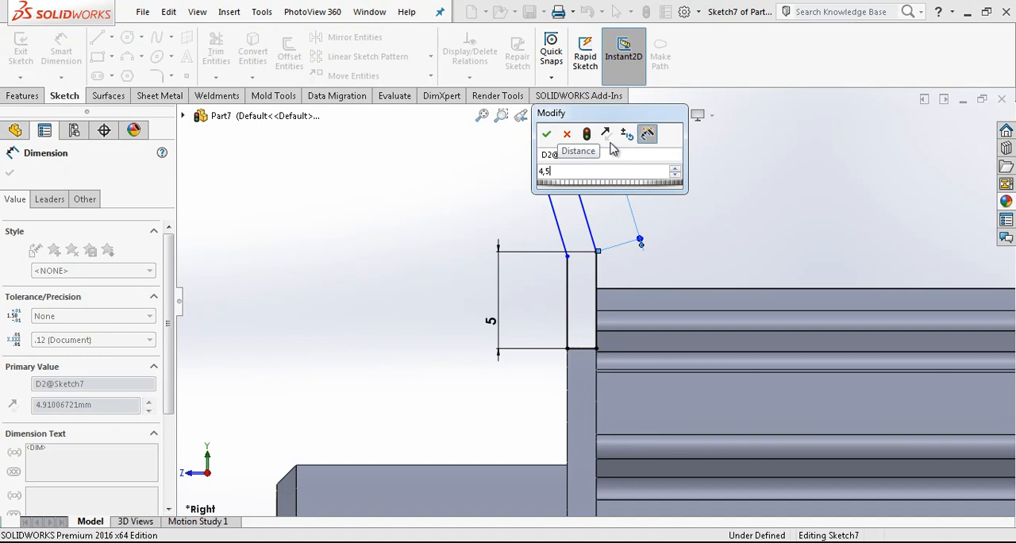
click(547, 133)
text(15)
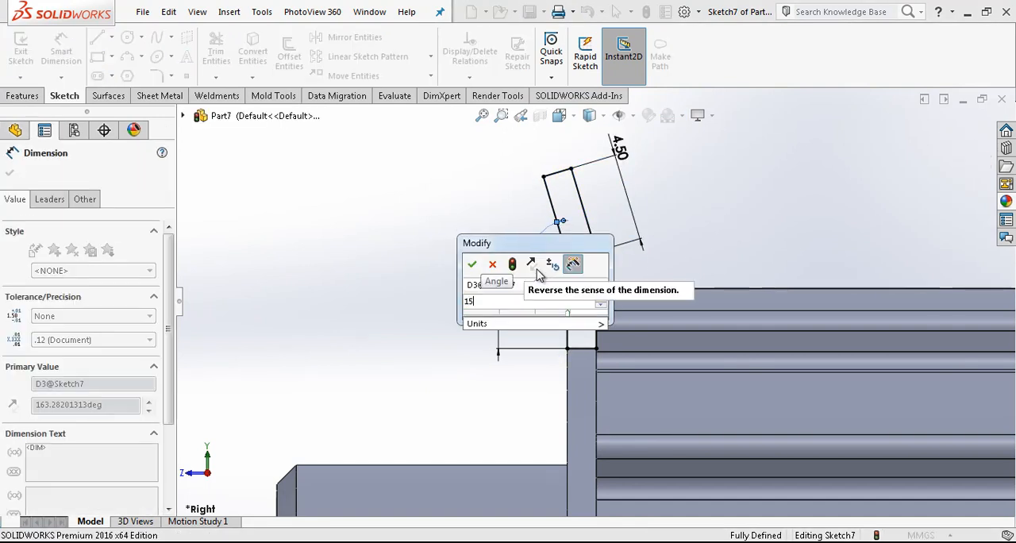
click(471, 264)
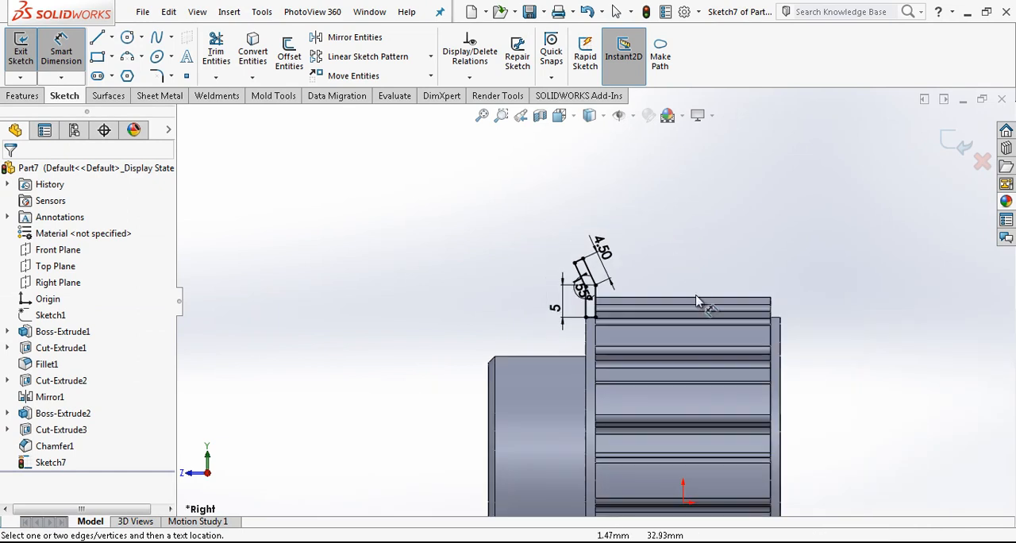
- Draw a centerline along the pulley axis and mirror the flange profile to the other end
click(97, 37)
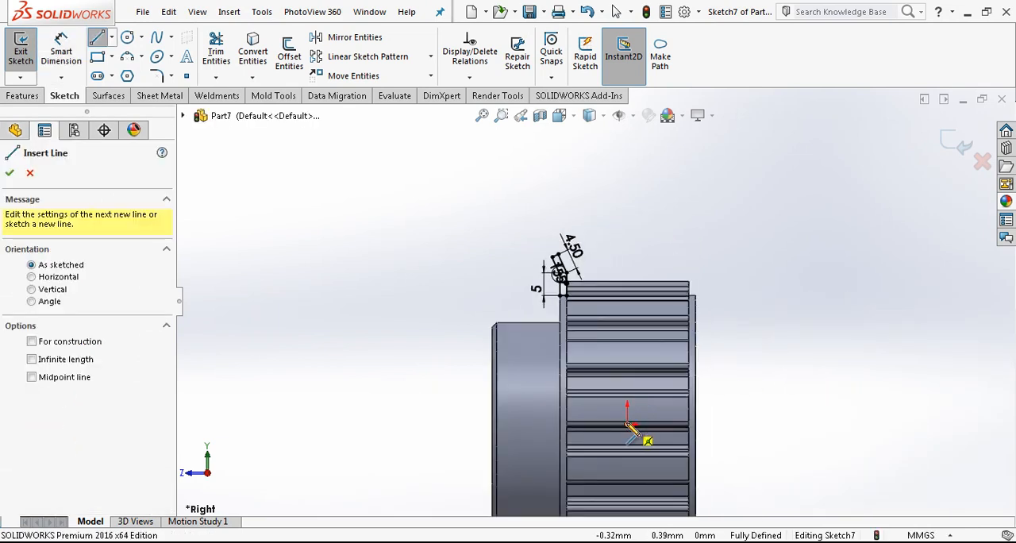
drag(628, 425, 754, 425)
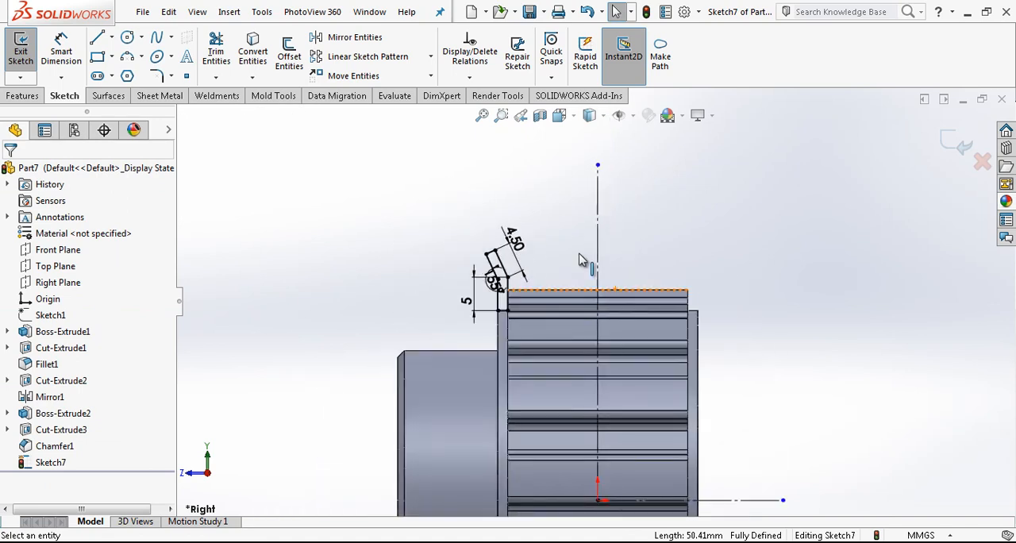
click(355, 36)
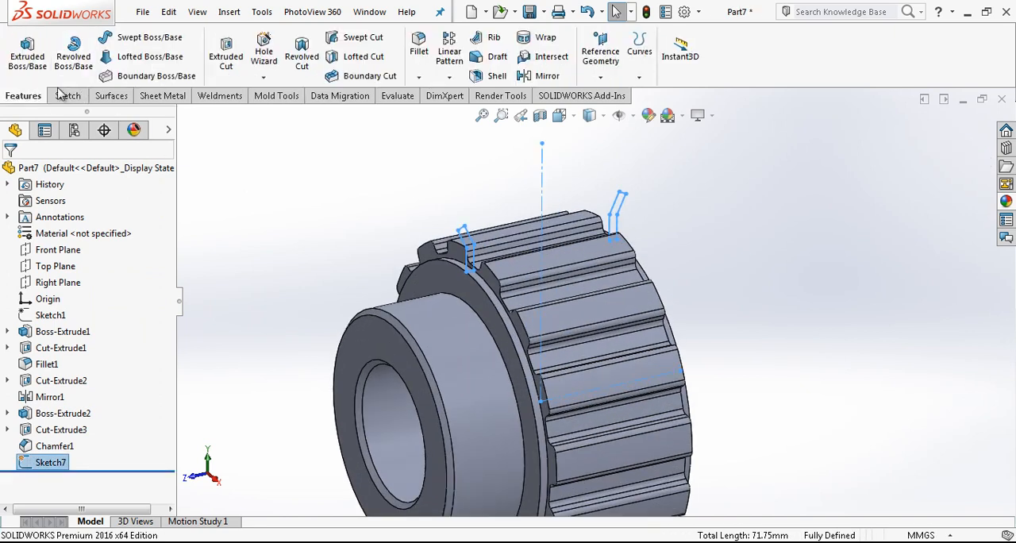
- Revolve Sketch7's profiles 360° about the centerline, unmerged, then view the pulley straight on
click(73, 48)
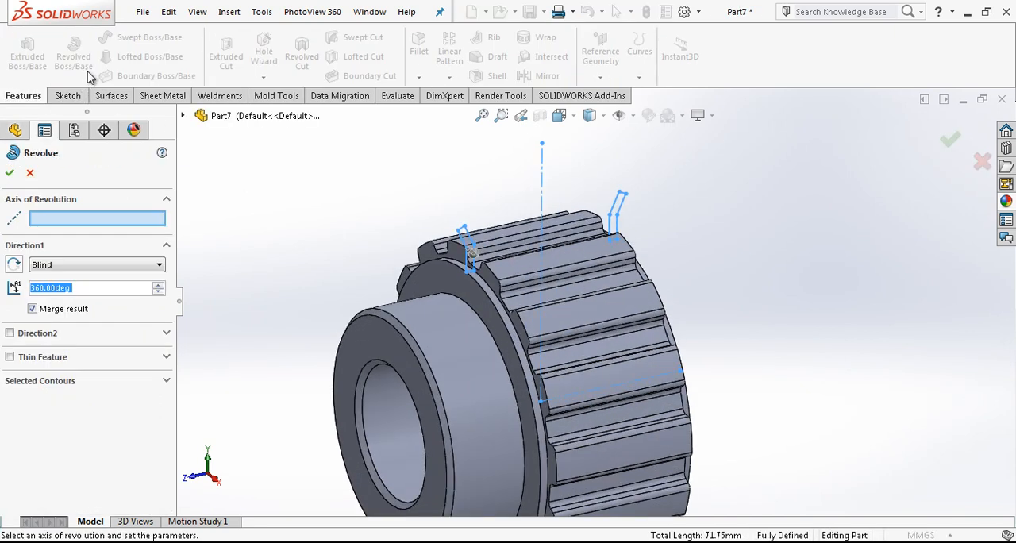
mouse_move(619, 391)
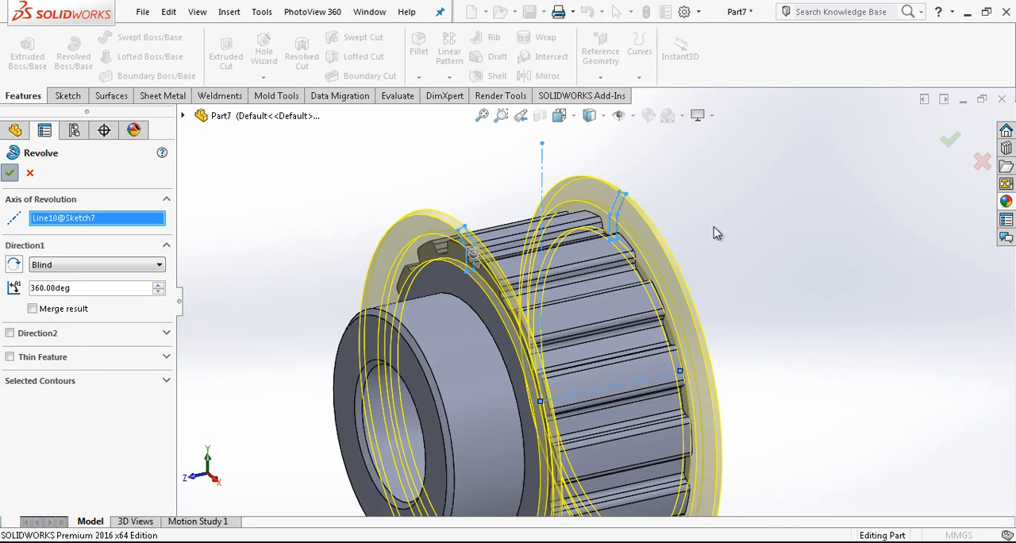
click(10, 172)
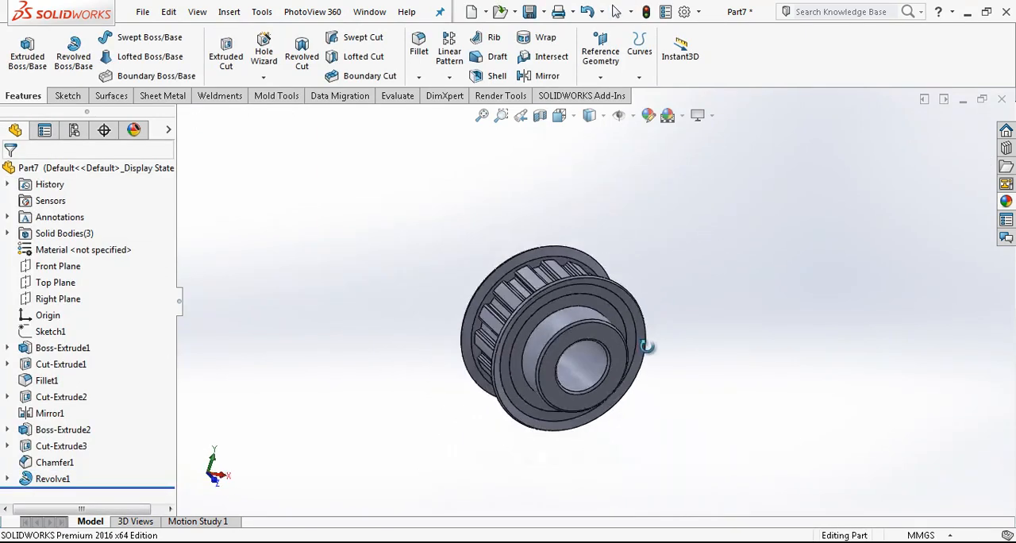
click(560, 115)
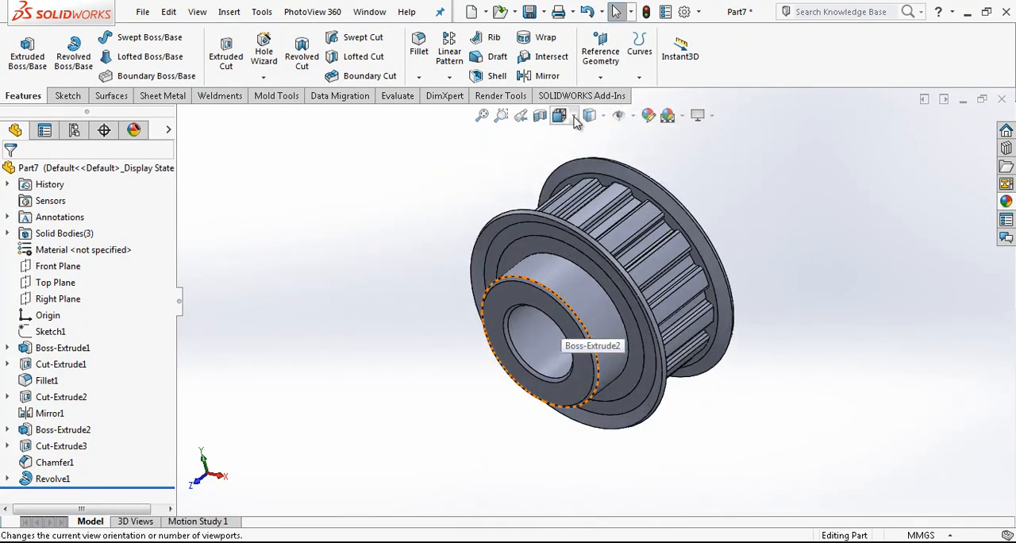
click(561, 115)
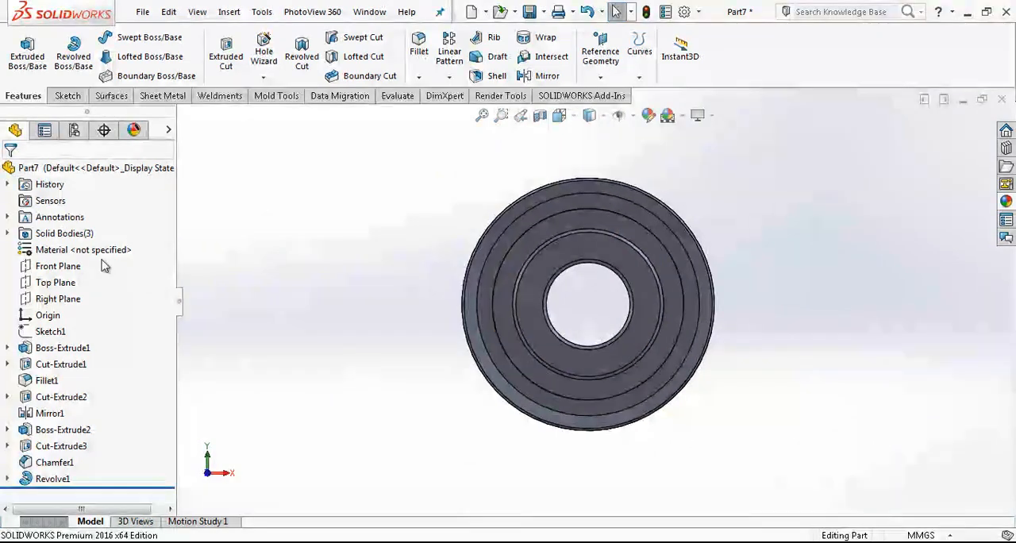
click(54, 281)
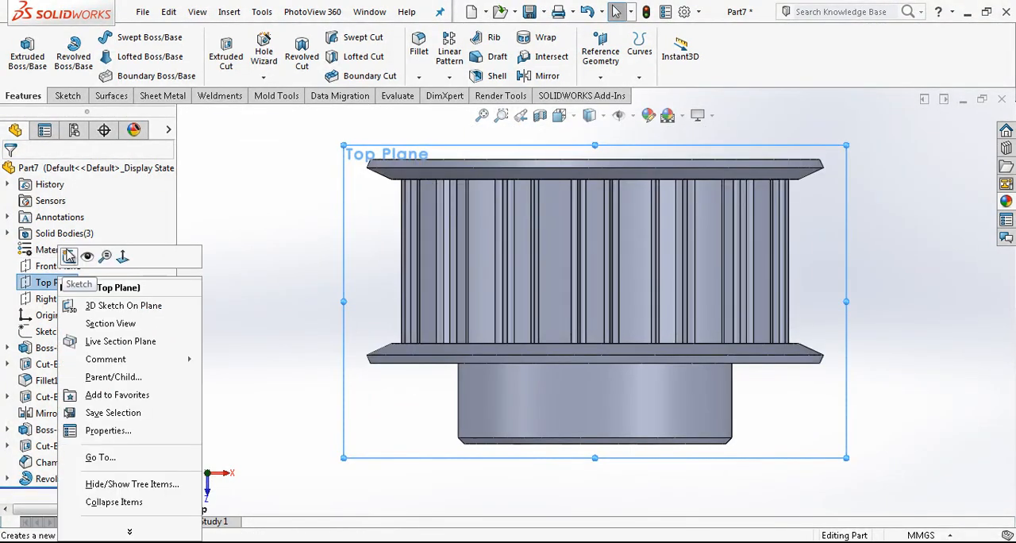
- On the Top Plane, draw a hole circle centred 8 mm from the hub end and dimension its diameter
click(79, 284)
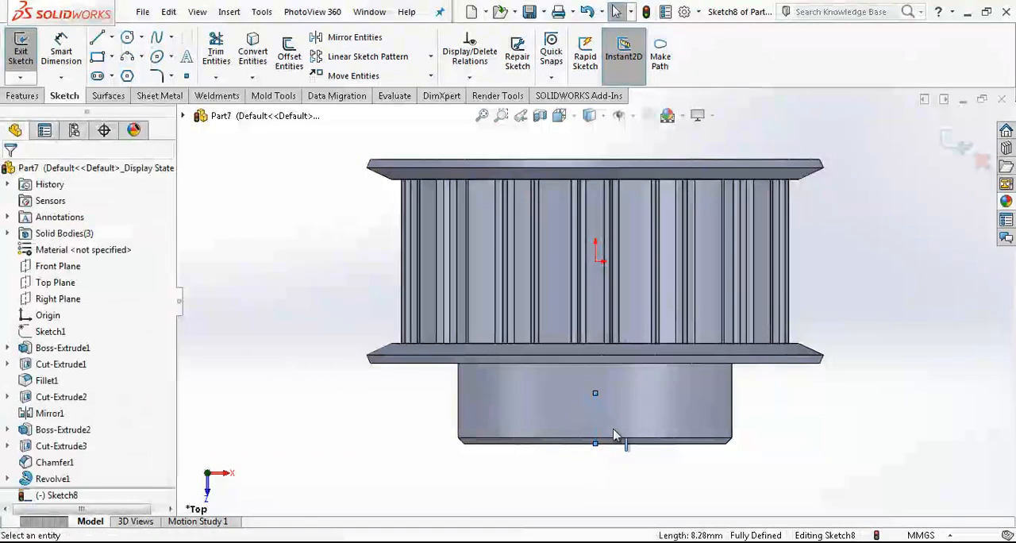
click(595, 444)
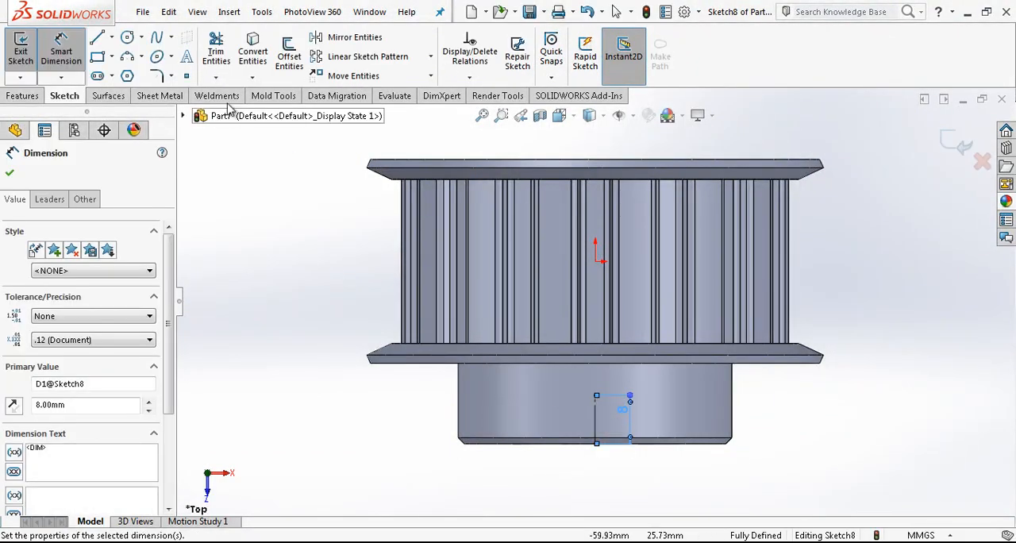
click(127, 36)
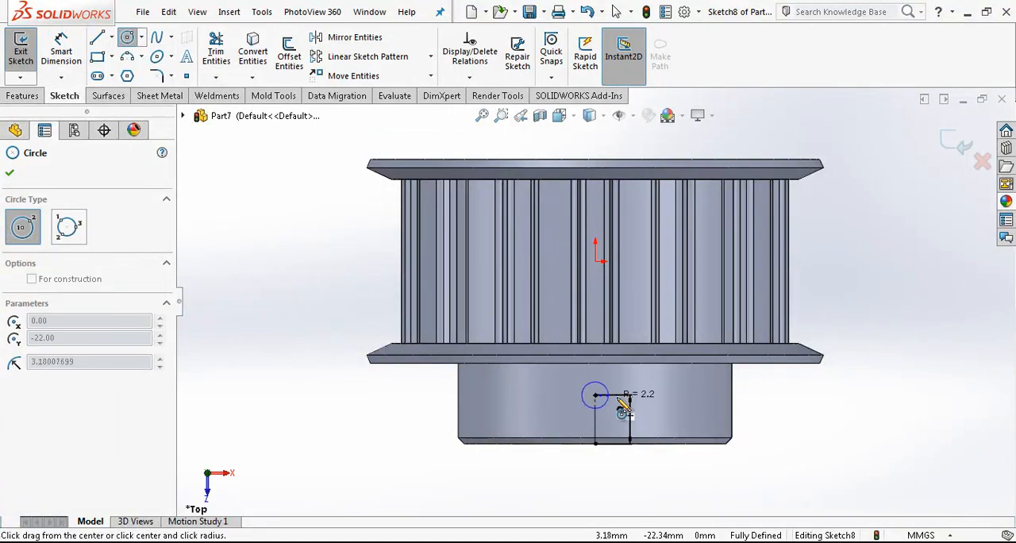
click(594, 396)
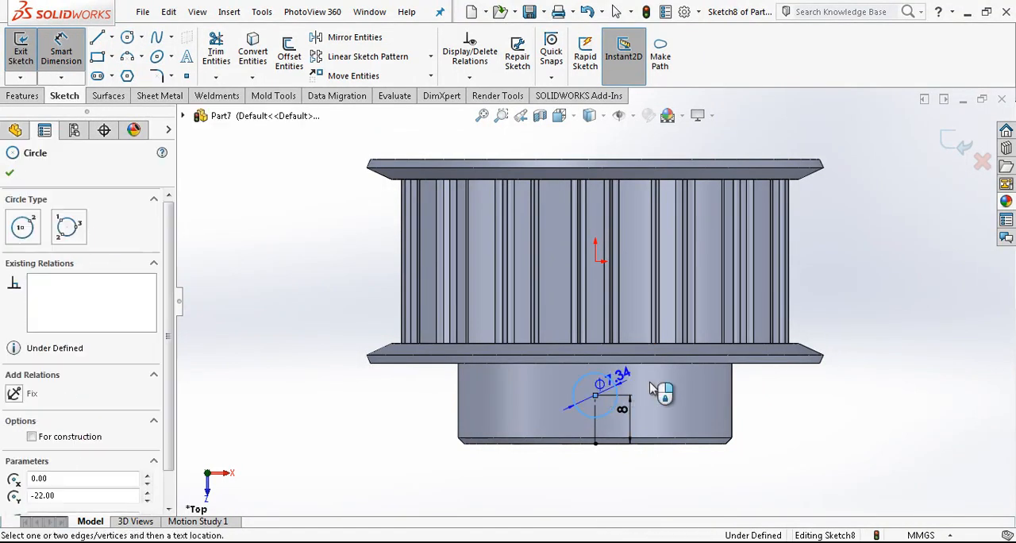
click(621, 409)
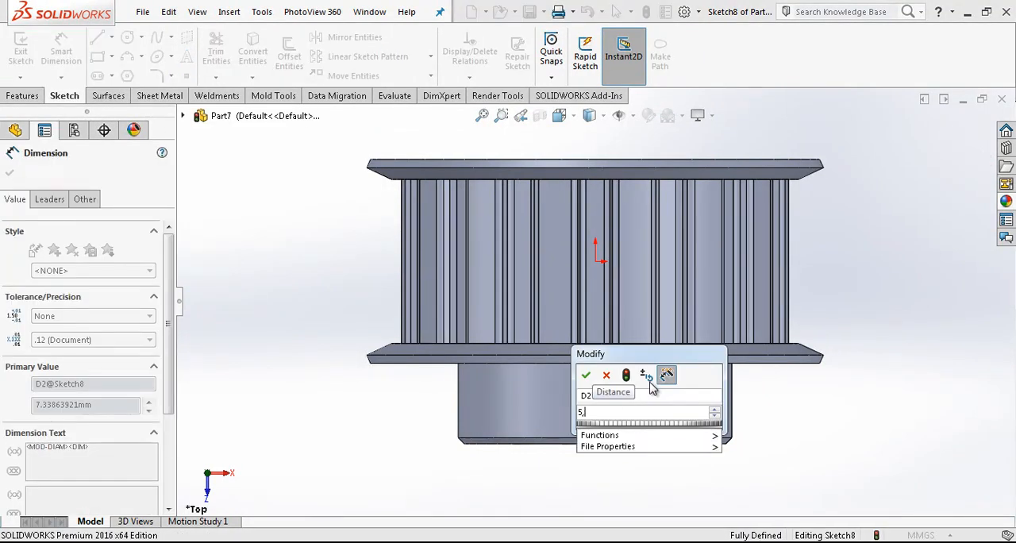
click(586, 374)
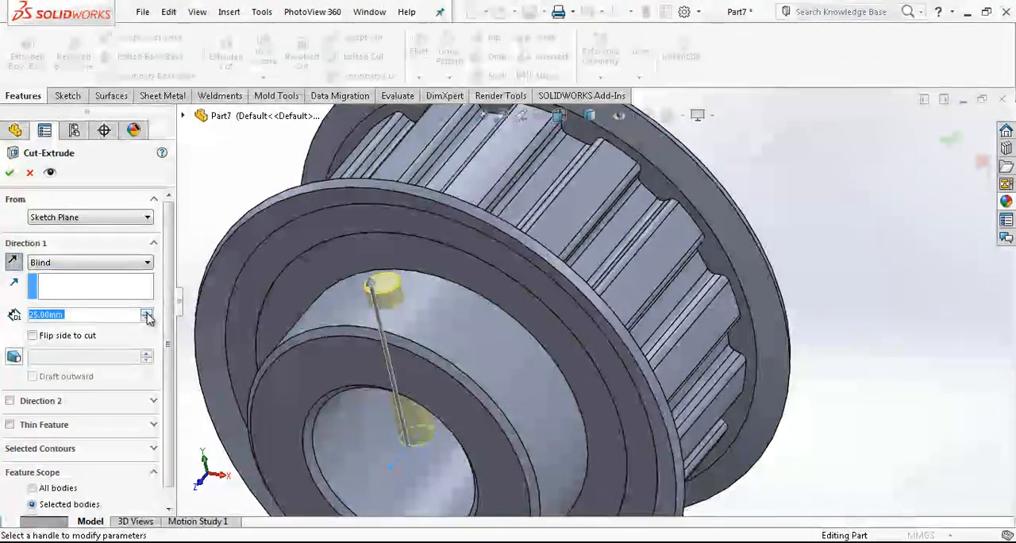
- Confirm the radial hole cut and pattern it as 2 instances at 90° spacing
click(8, 172)
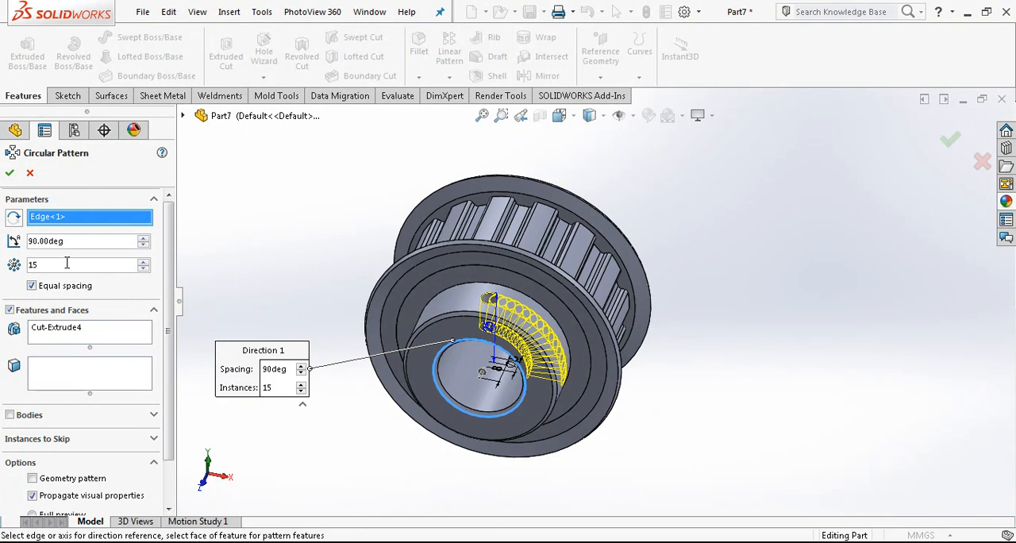
text(2)
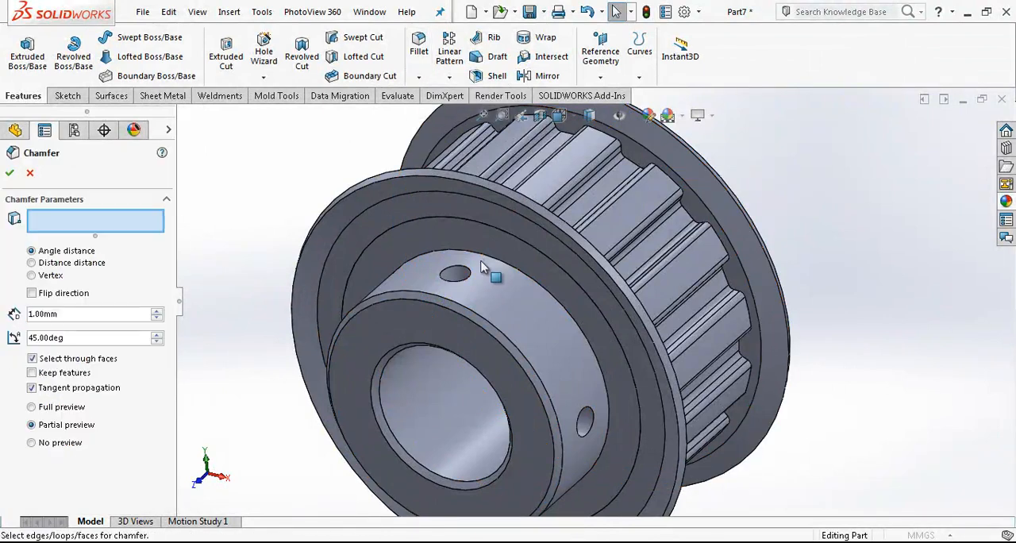
- Select the edges of both radial holes and apply the 1 mm × 45° chamfer
click(451, 274)
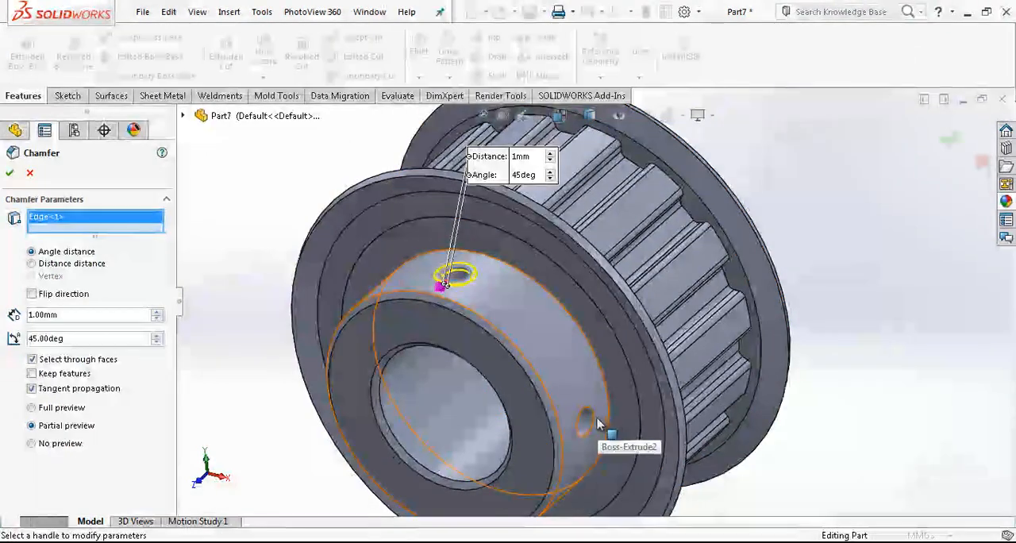
click(583, 421)
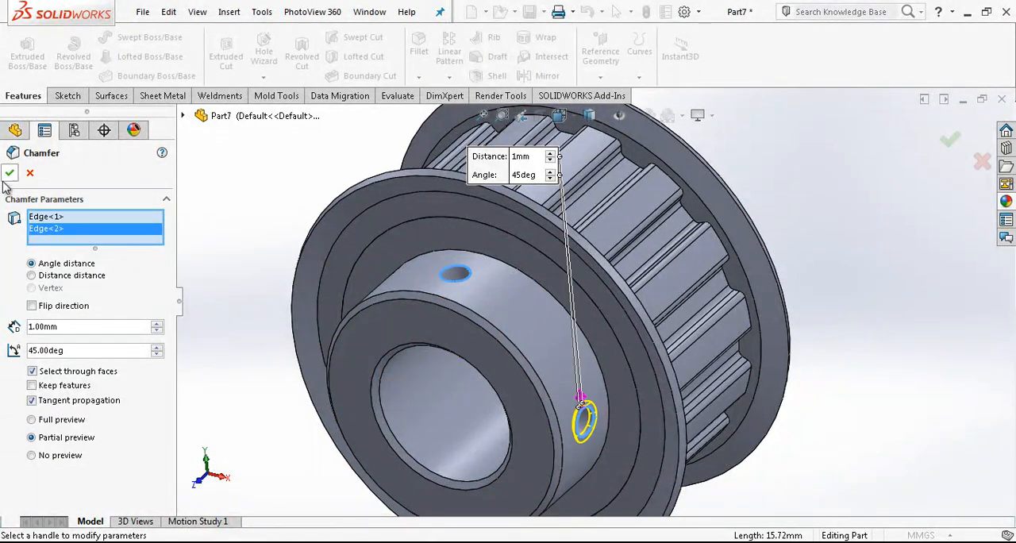
click(9, 172)
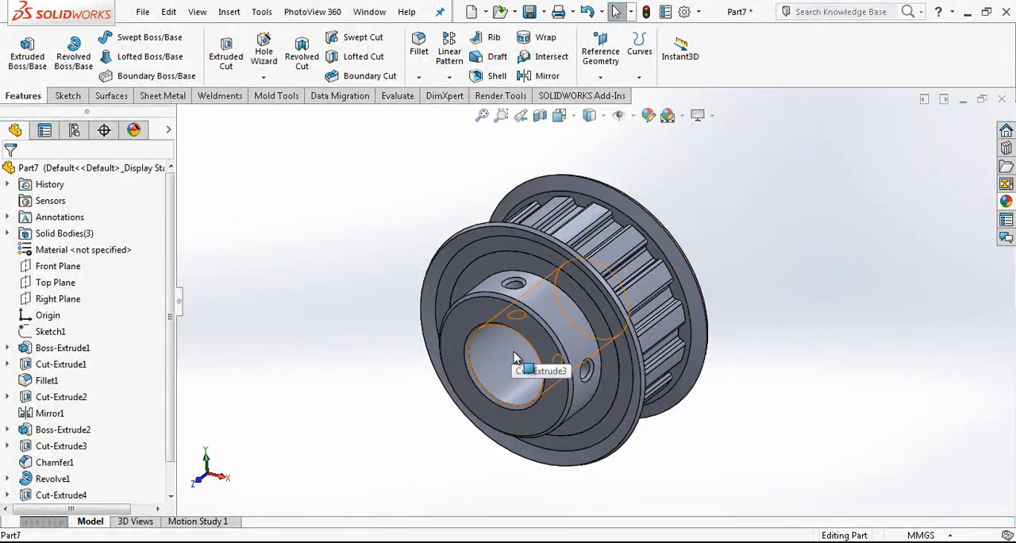
mouse_move(911, 295)
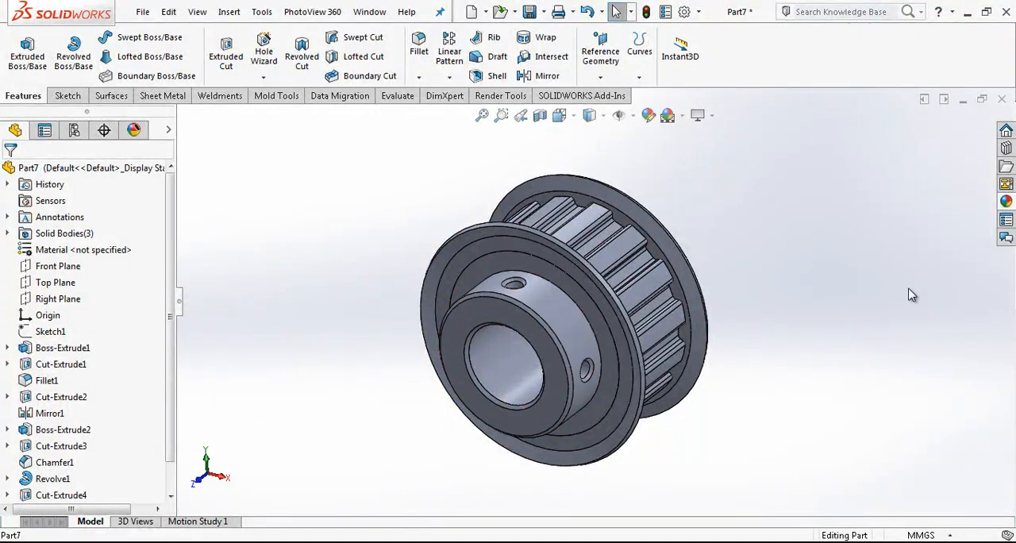